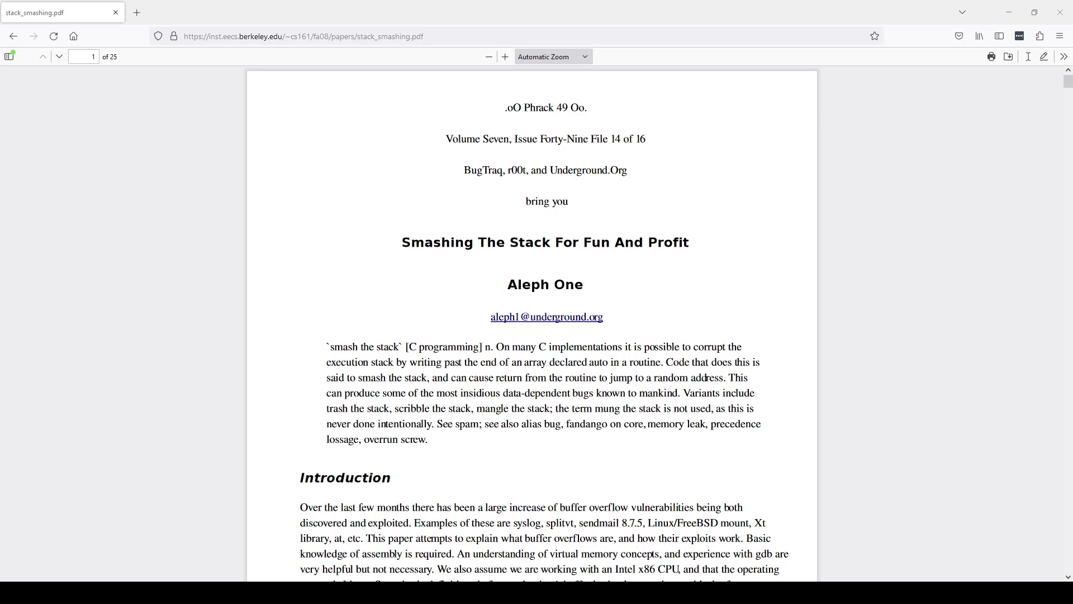
# Step: Scroll down the stack_smashing.pdf from page 1 to the example3.c listing on page 5
pyautogui.scroll(-3)
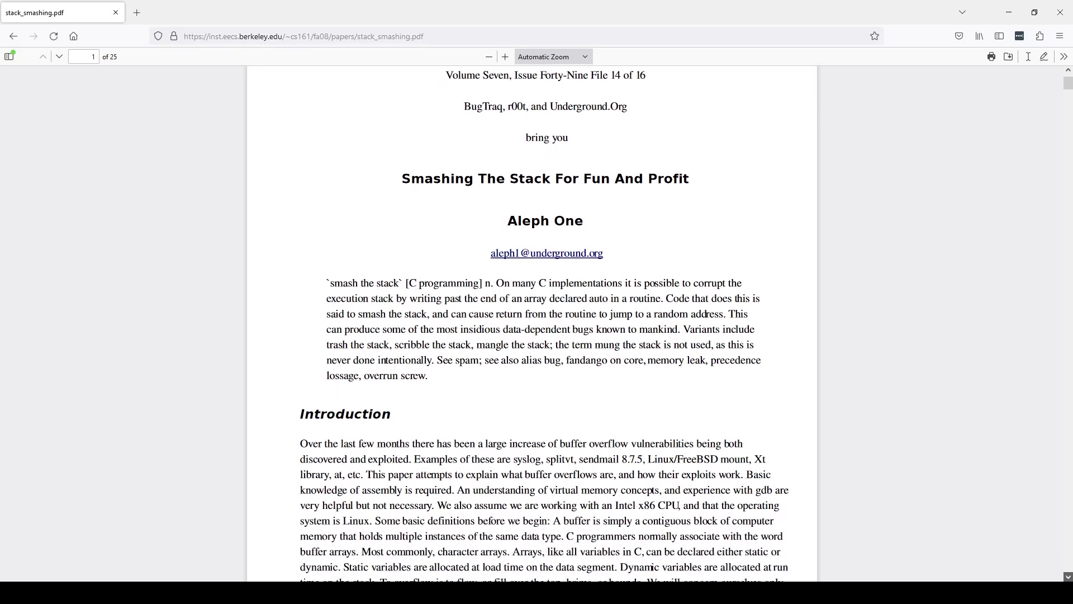
pyautogui.scroll(-3)
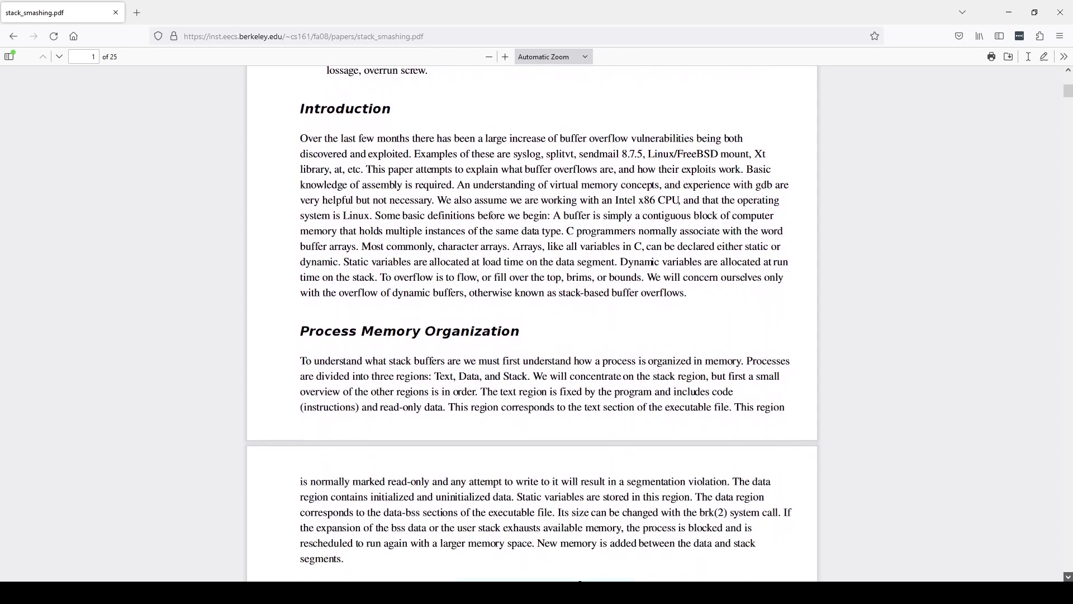
pyautogui.scroll(-3)
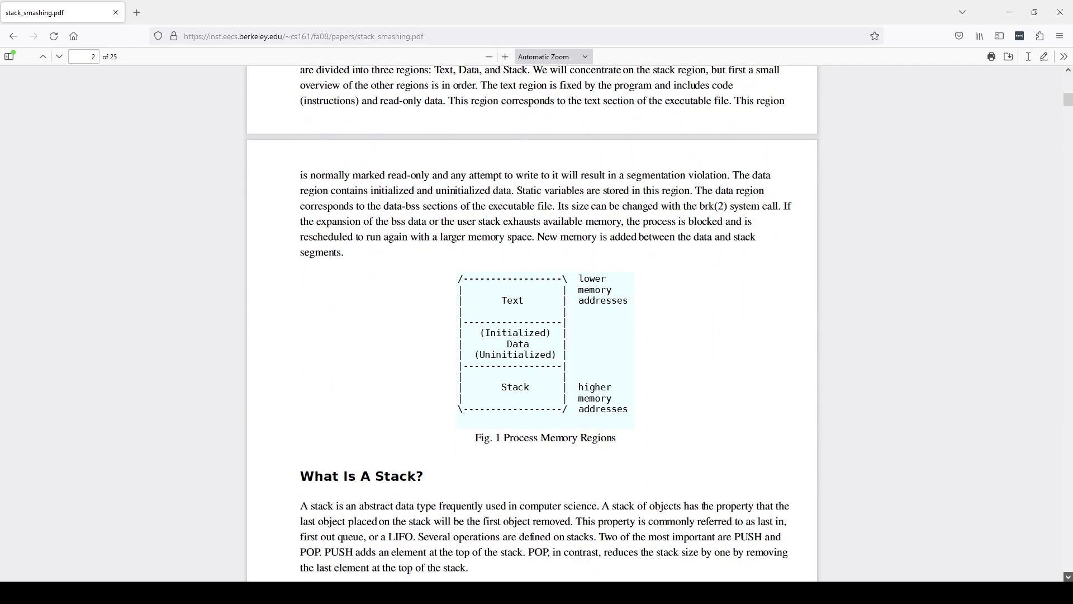
pyautogui.scroll(-3)
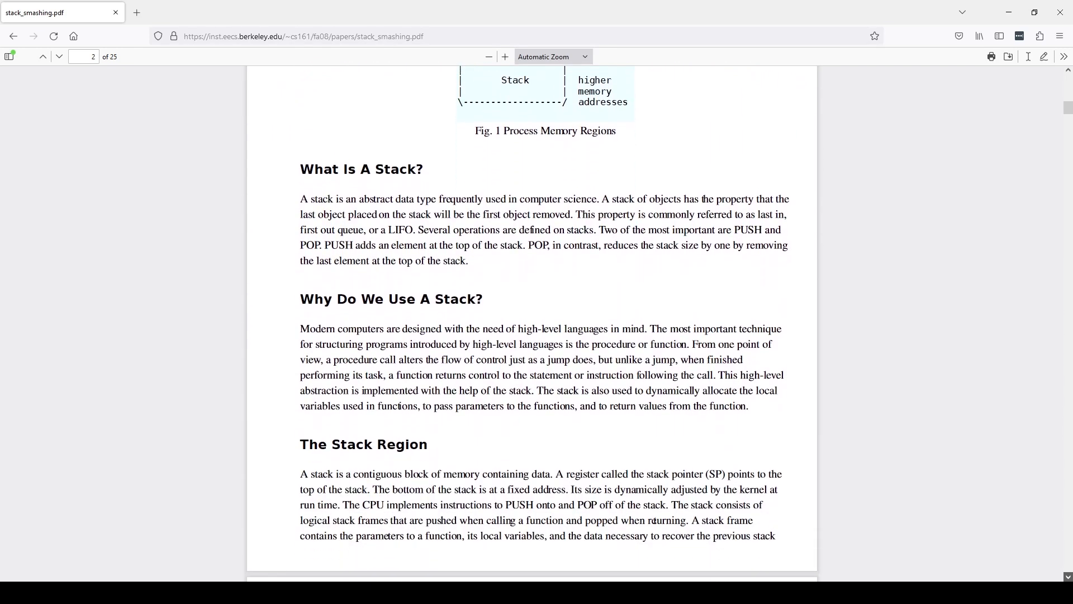
pyautogui.scroll(-3)
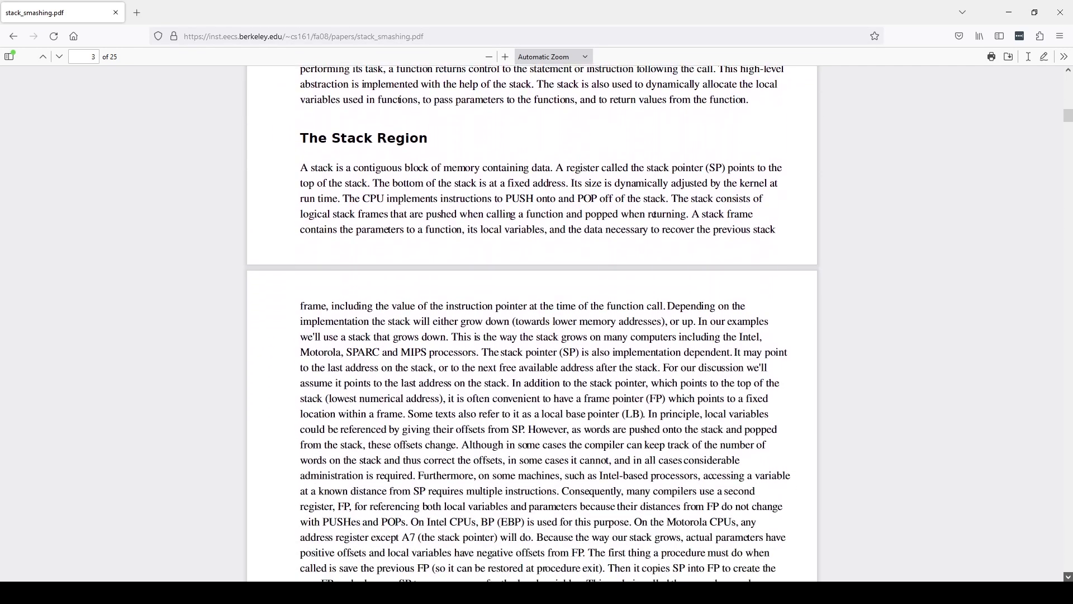
pyautogui.scroll(-3)
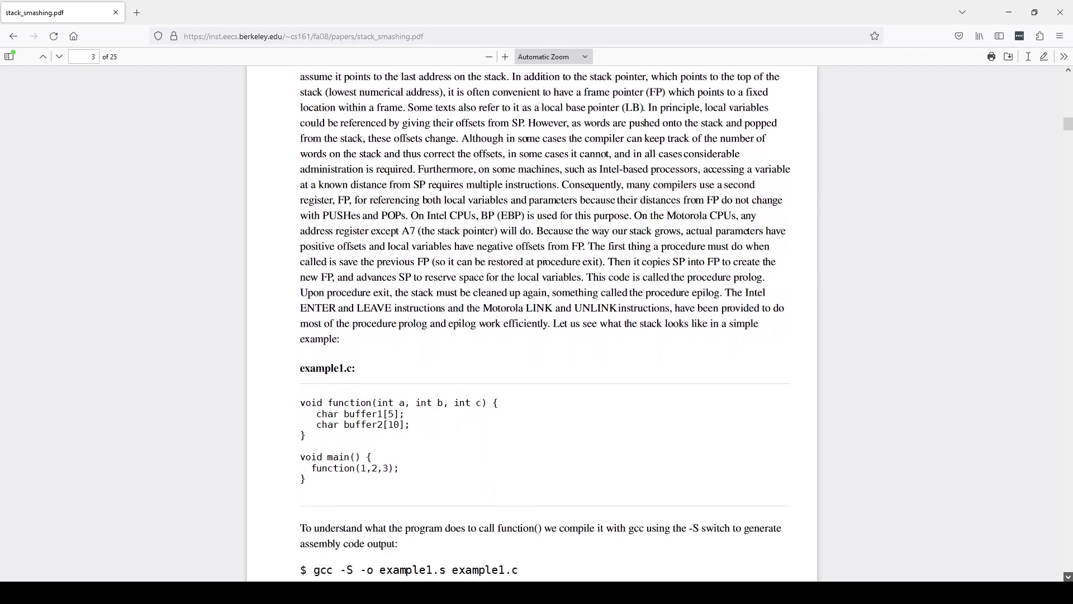
pyautogui.scroll(-3)
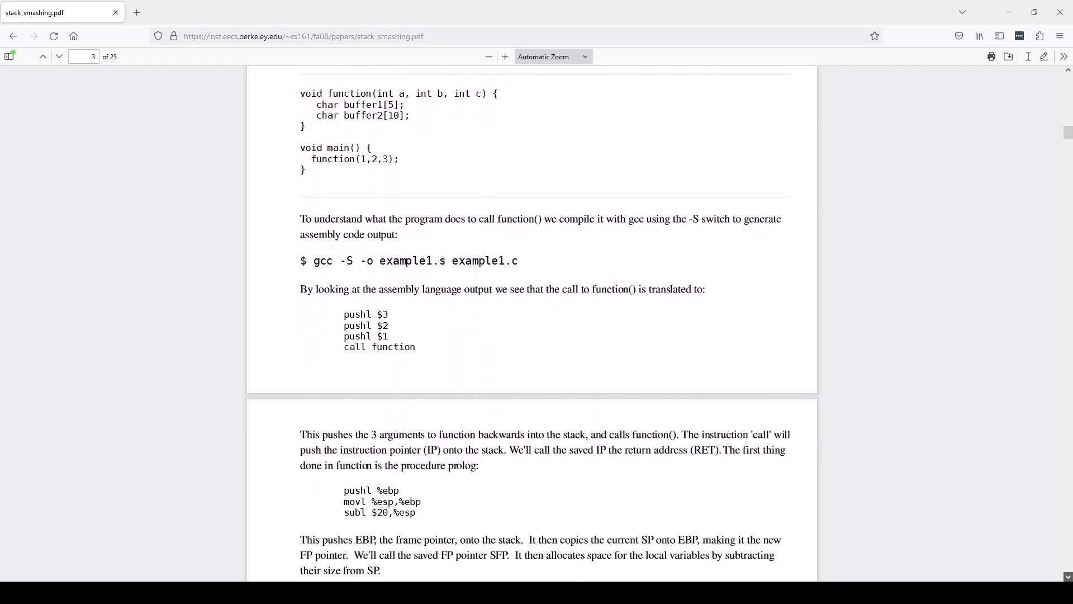
pyautogui.scroll(-3)
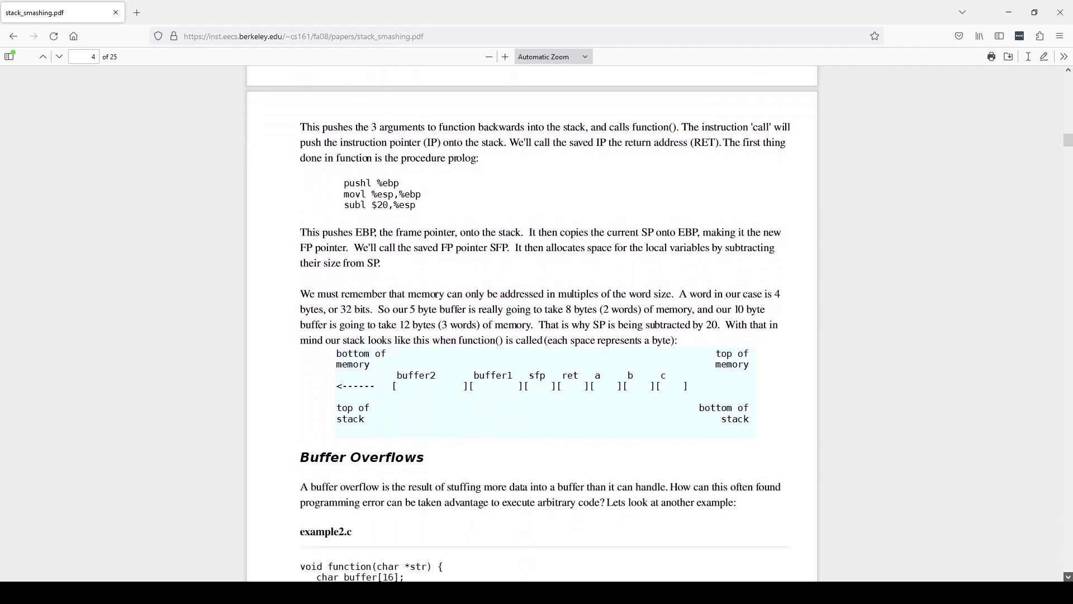
pyautogui.scroll(-3)
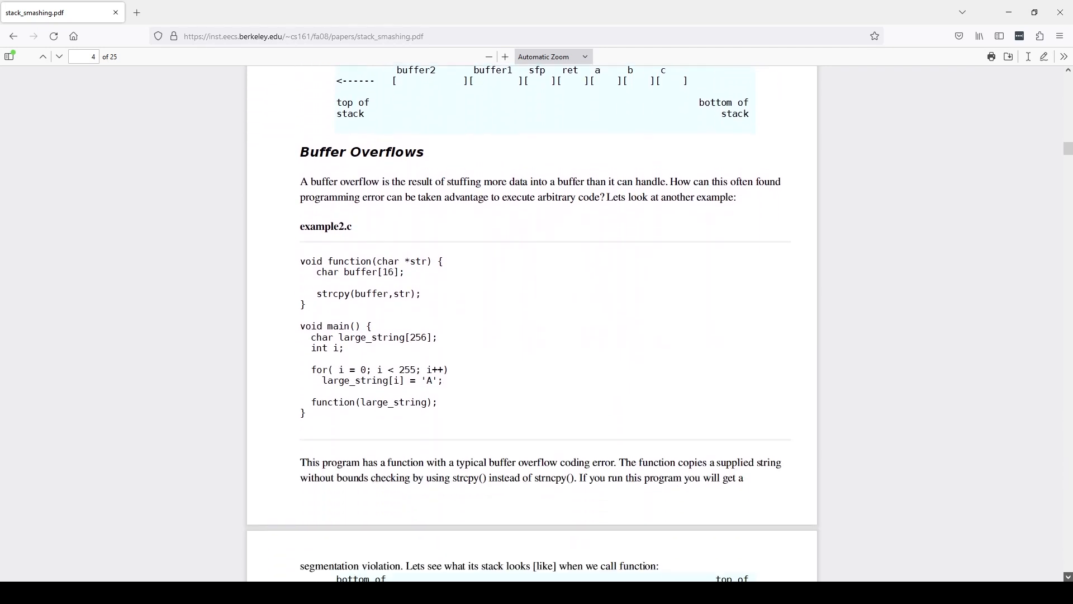
pyautogui.scroll(-3)
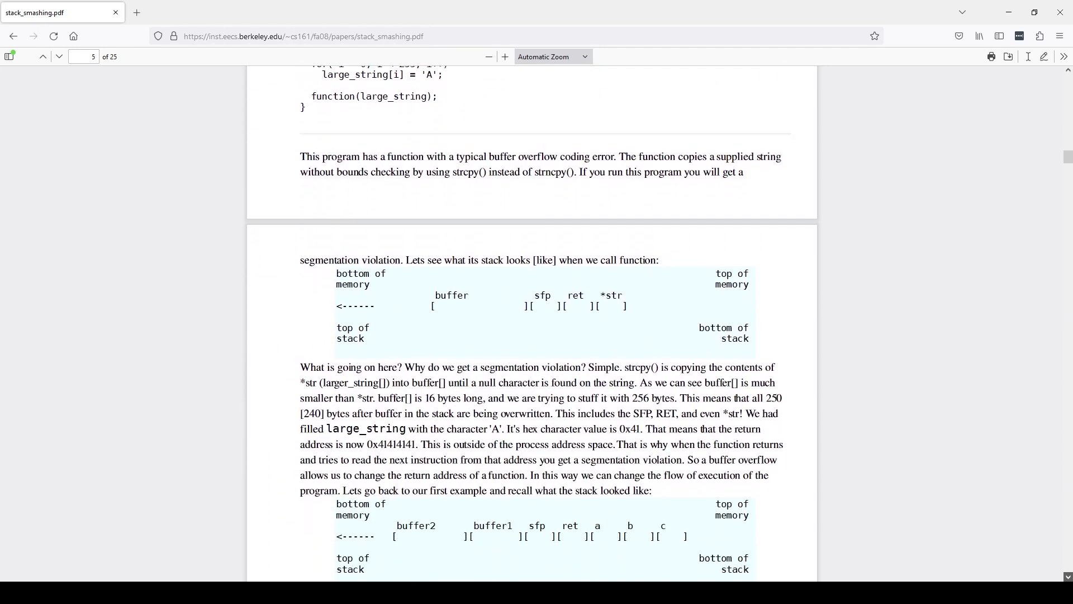
pyautogui.scroll(-3)
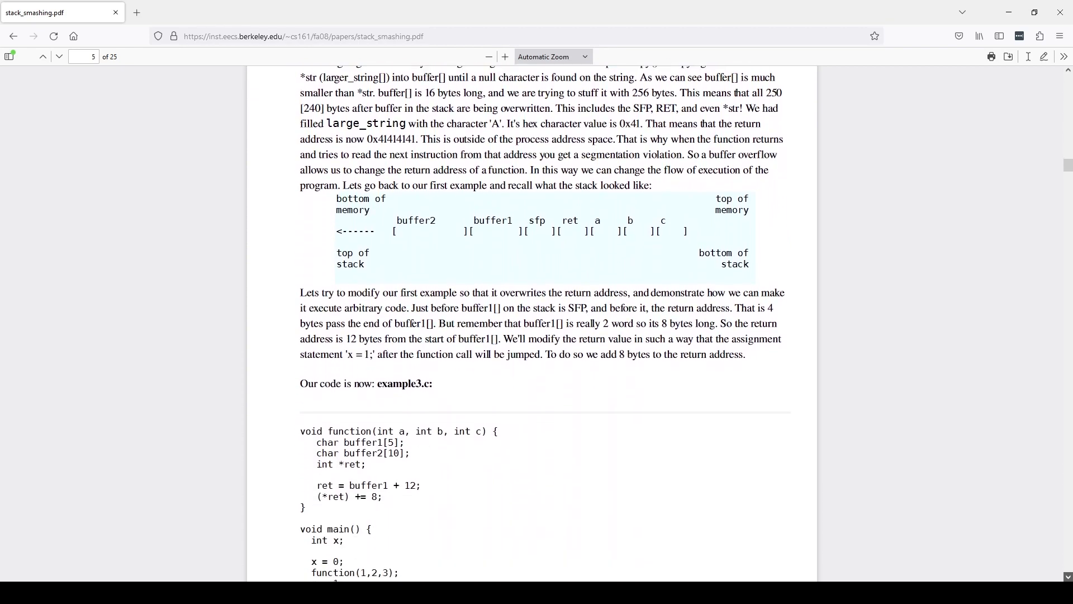
pyautogui.scroll(-3)
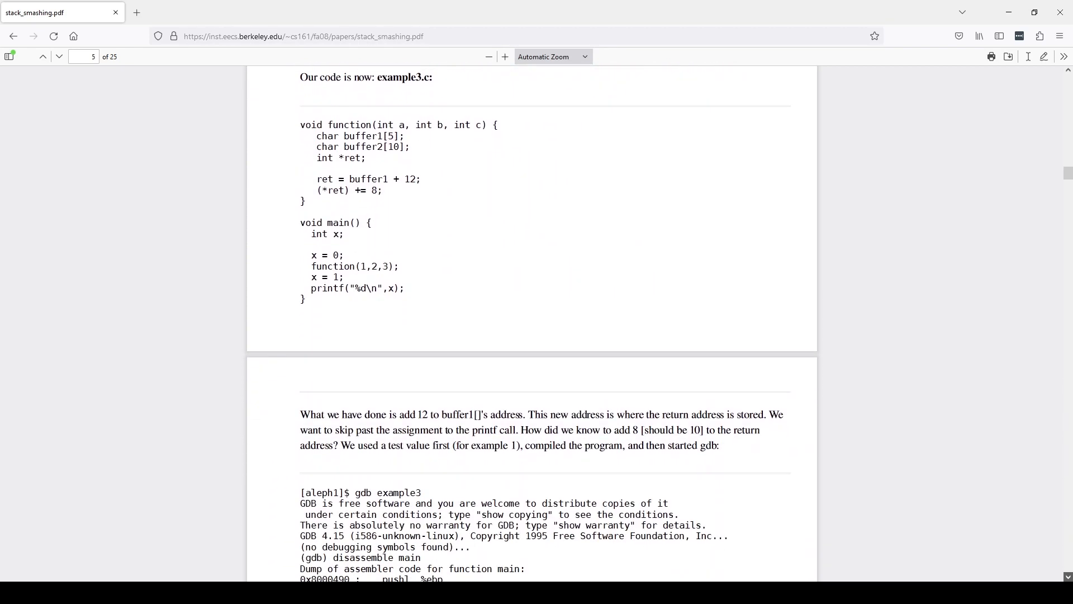
pyautogui.scroll(-3)
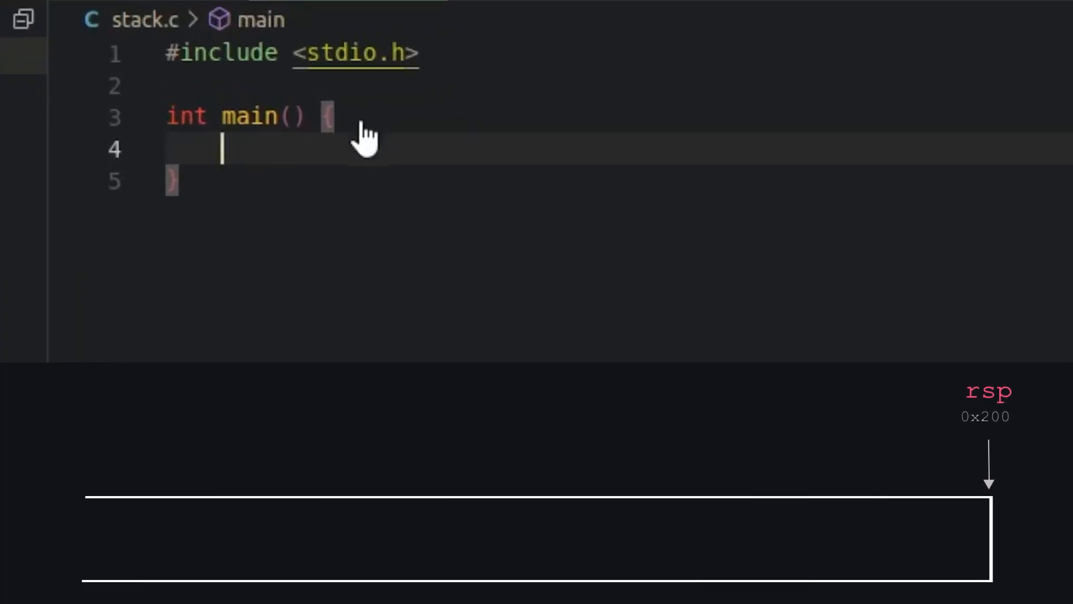
# Step: Declare int a = 10, int b = 12 and char *buffer = malloc(200) in stack.c's main
pyautogui.write('int')
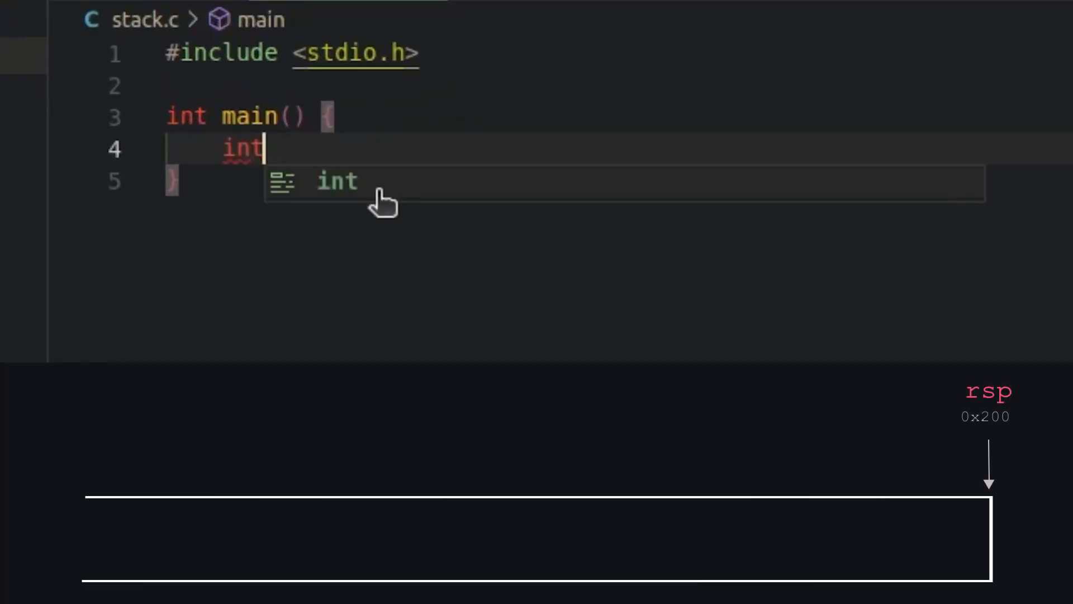
pyautogui.write('a')
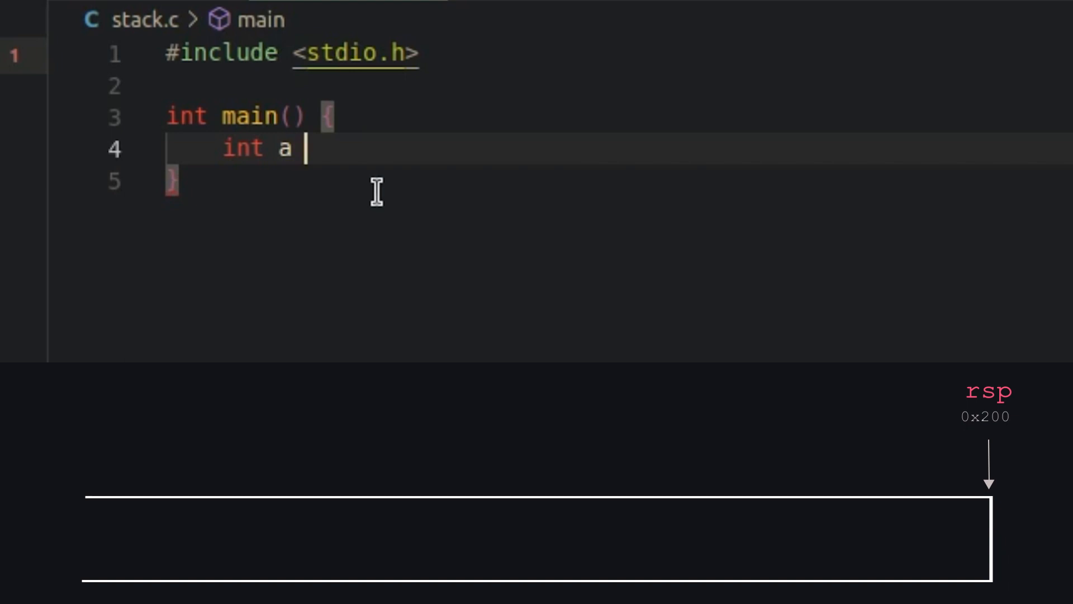
pyautogui.write('= 10;')
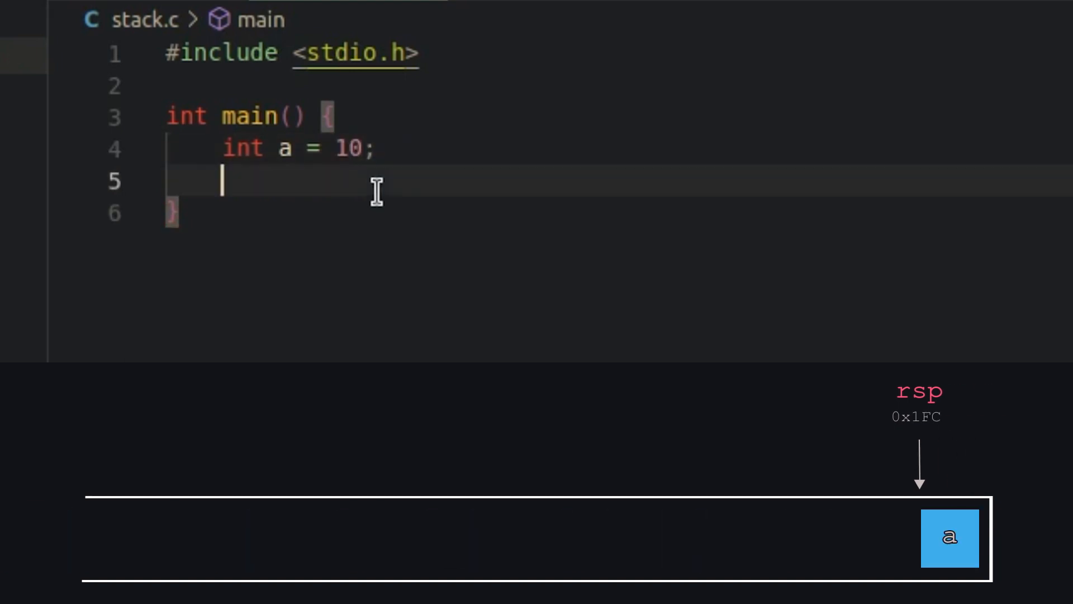
pyautogui.write('int b = 12;')
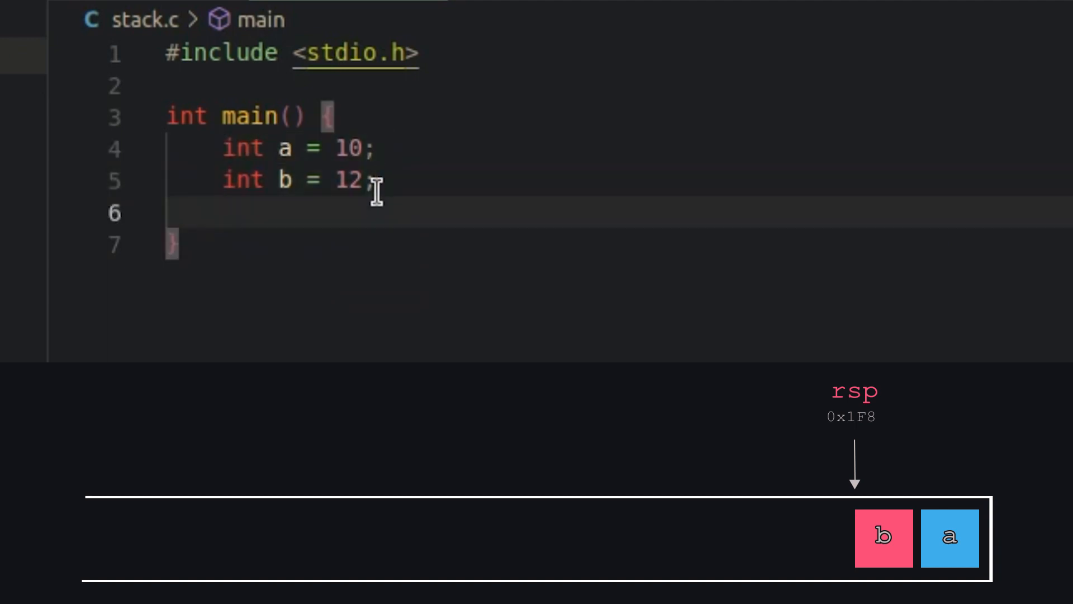
pyautogui.write('char')
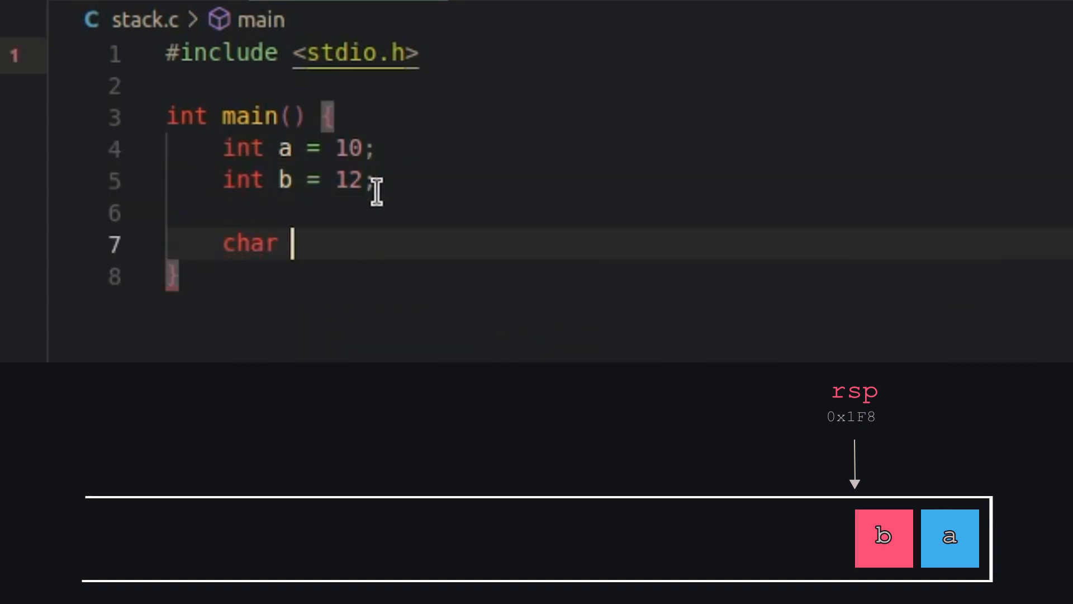
pyautogui.write('*')
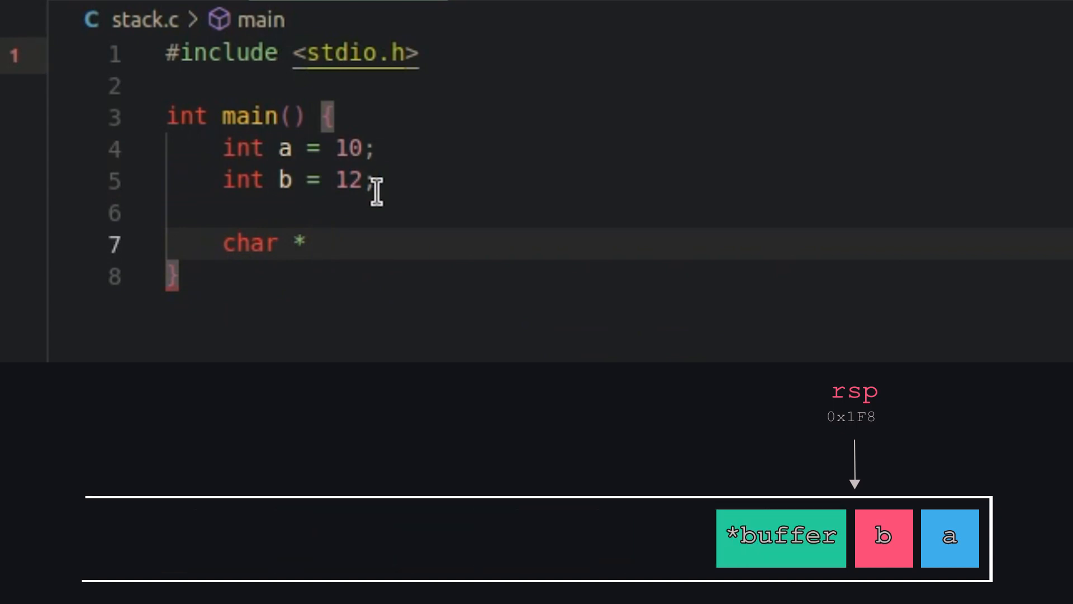
pyautogui.write('buffer = malloc')
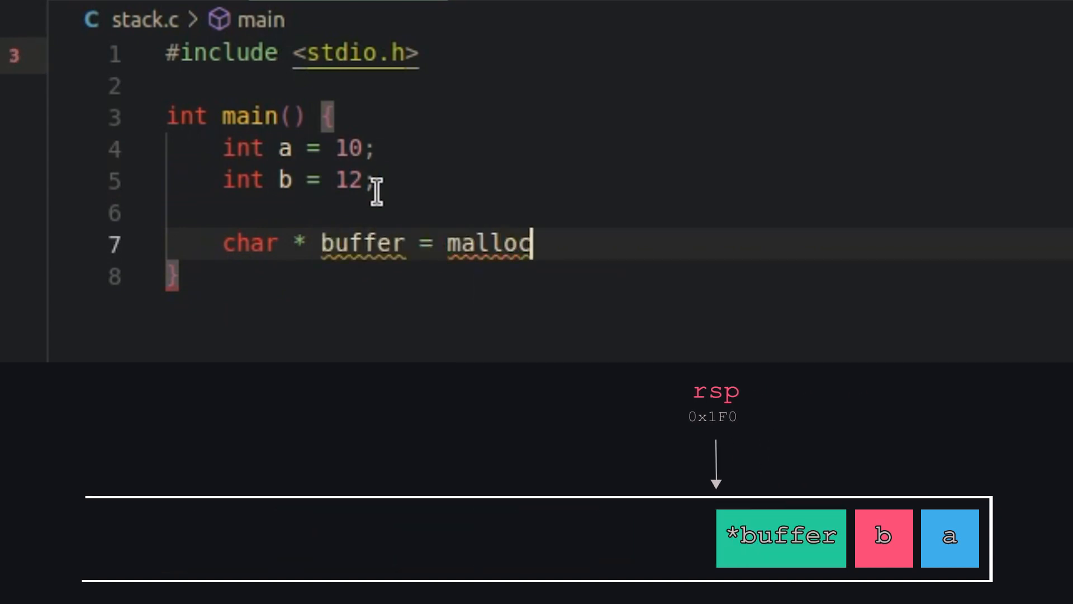
pyautogui.write('(200);')
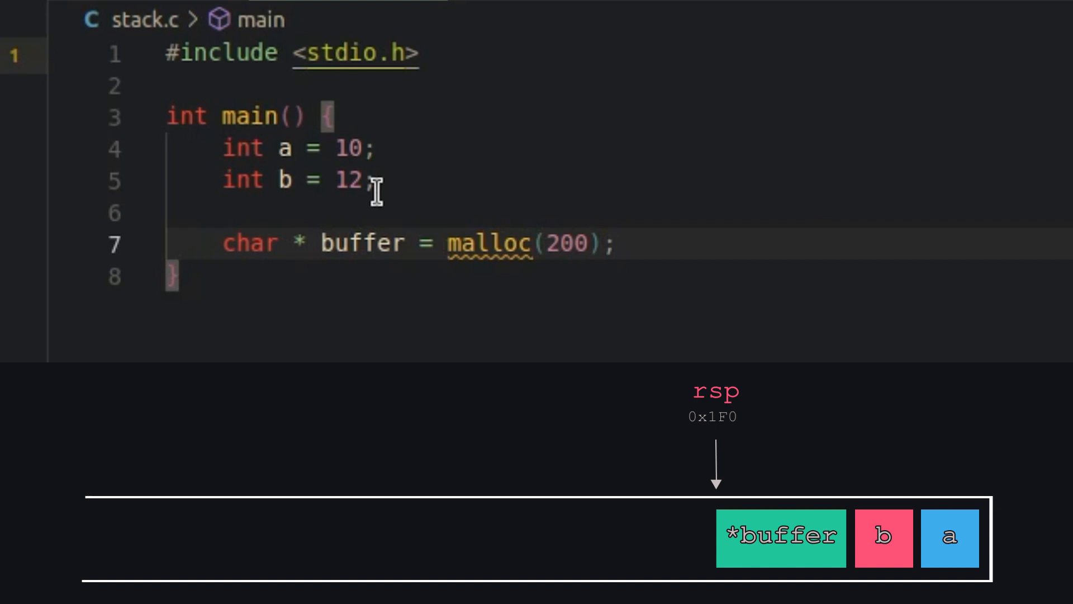
# Step: Add an include line and declare std::string str("hello") in stack.c
pyautogui.write('#')
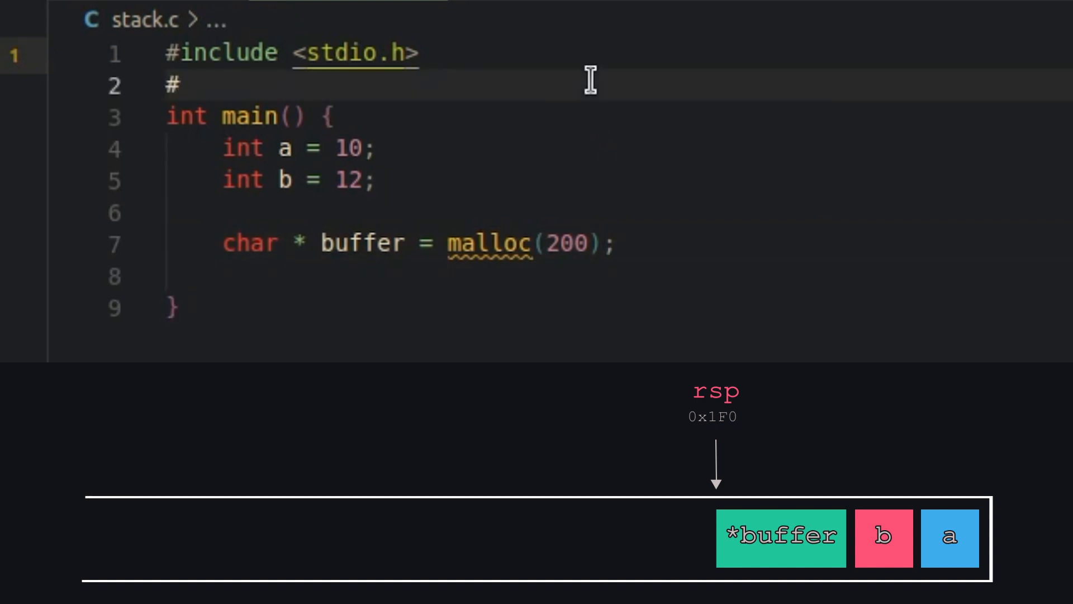
pyautogui.write('include <string>')
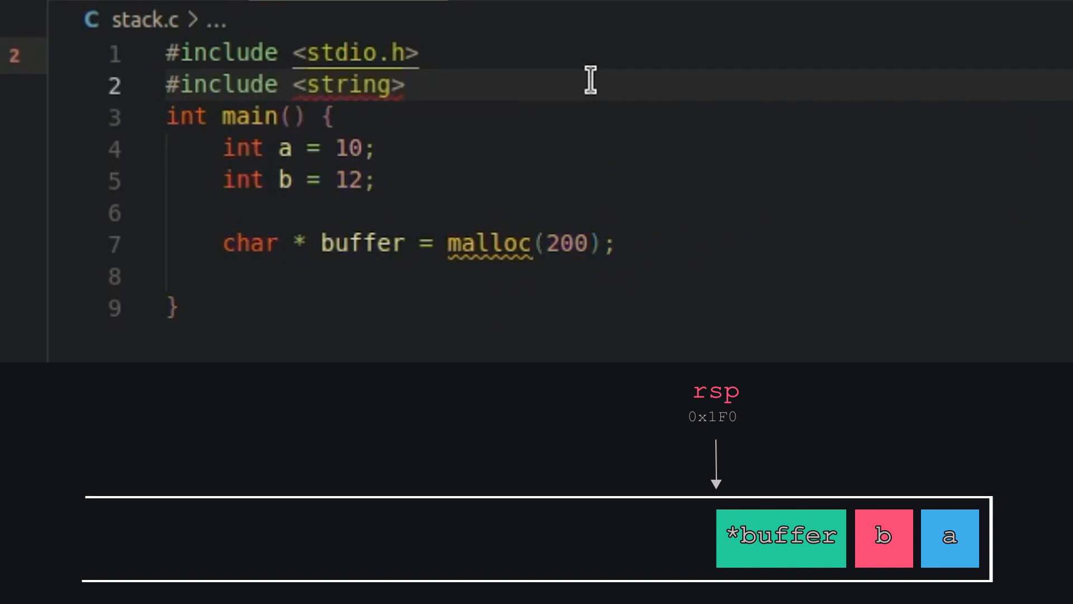
pyautogui.press('Enter')
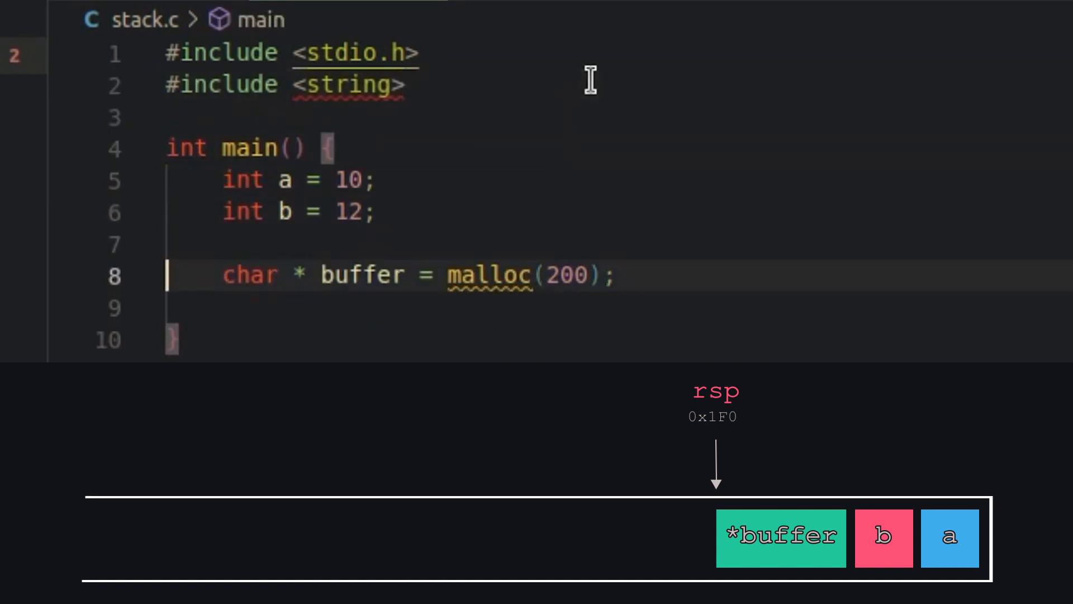
pyautogui.write('std::')
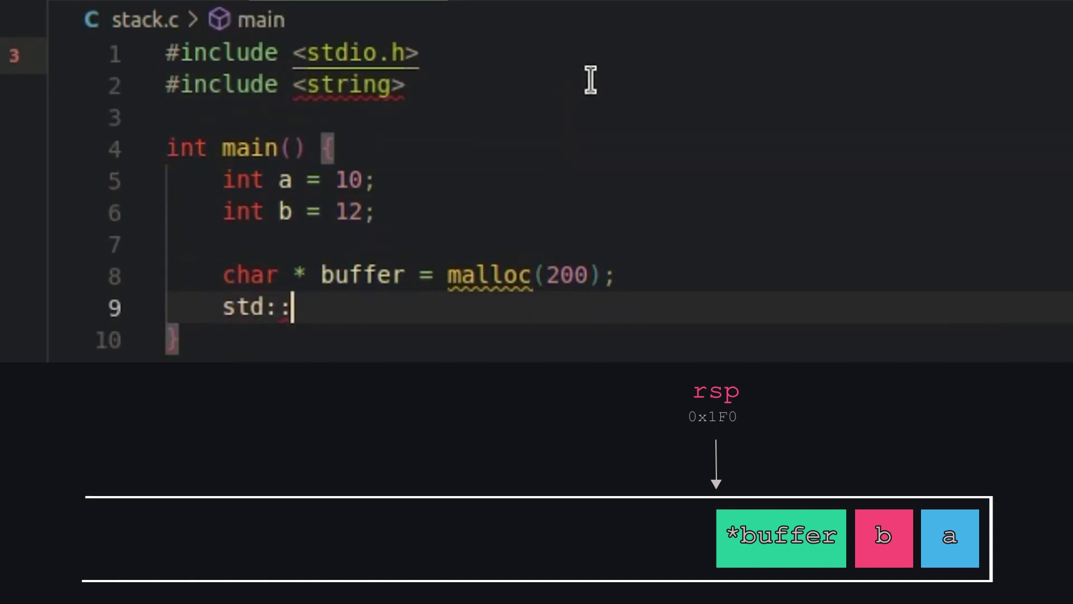
pyautogui.write('string st')
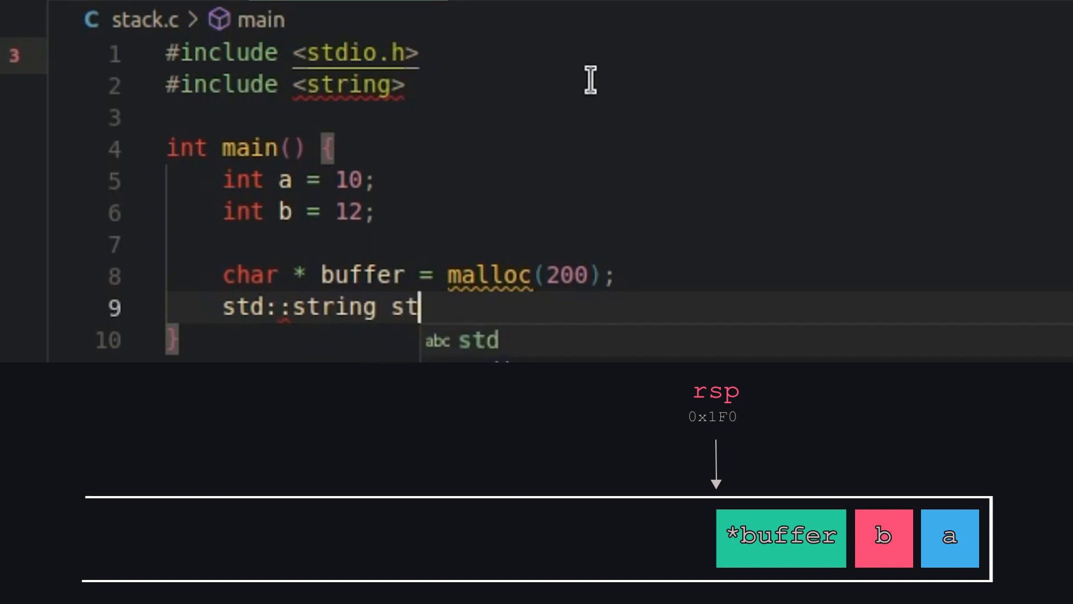
pyautogui.write('r("hello")')
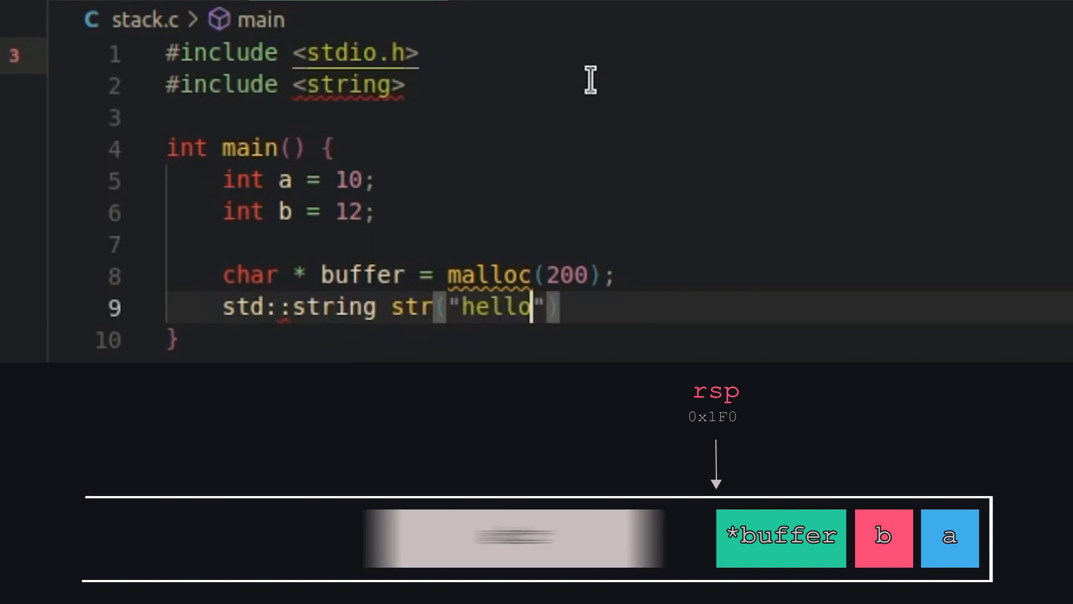
pyautogui.write(';')
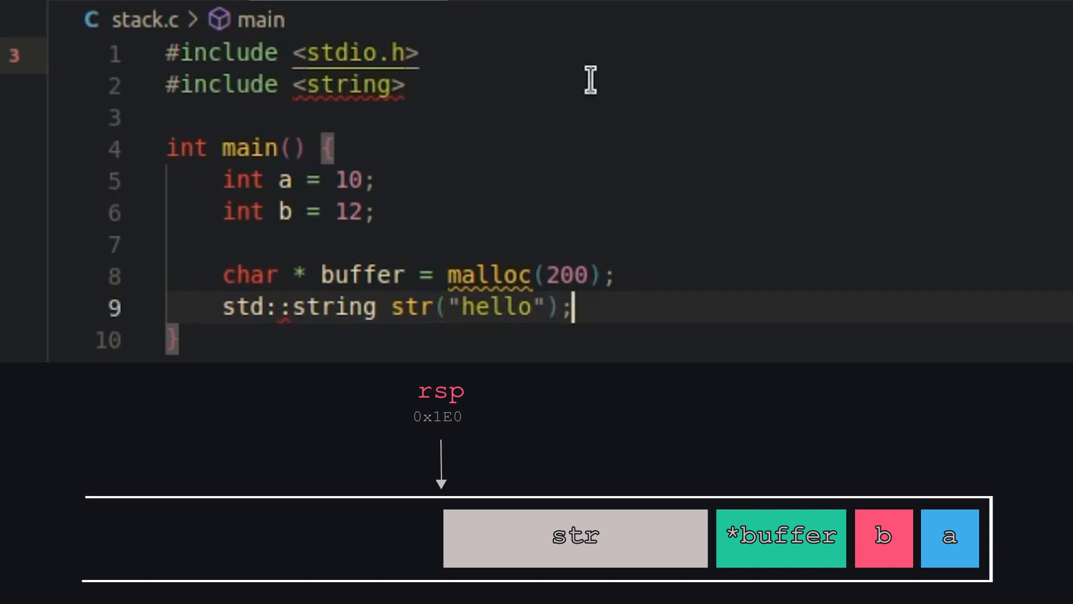
pyautogui.moveTo(264, 296)
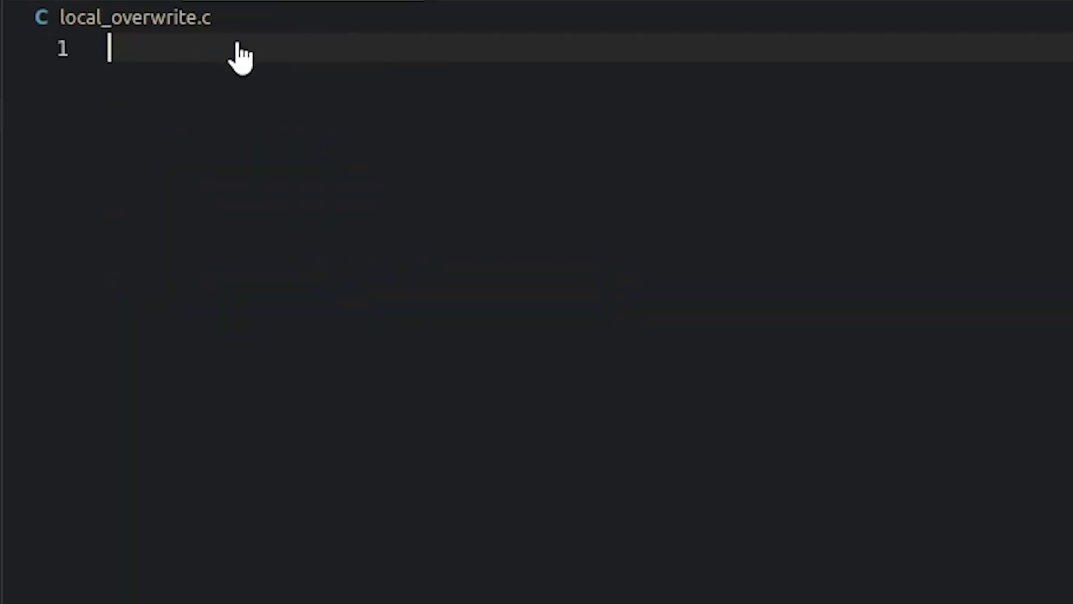
pyautogui.moveTo(287, 55)
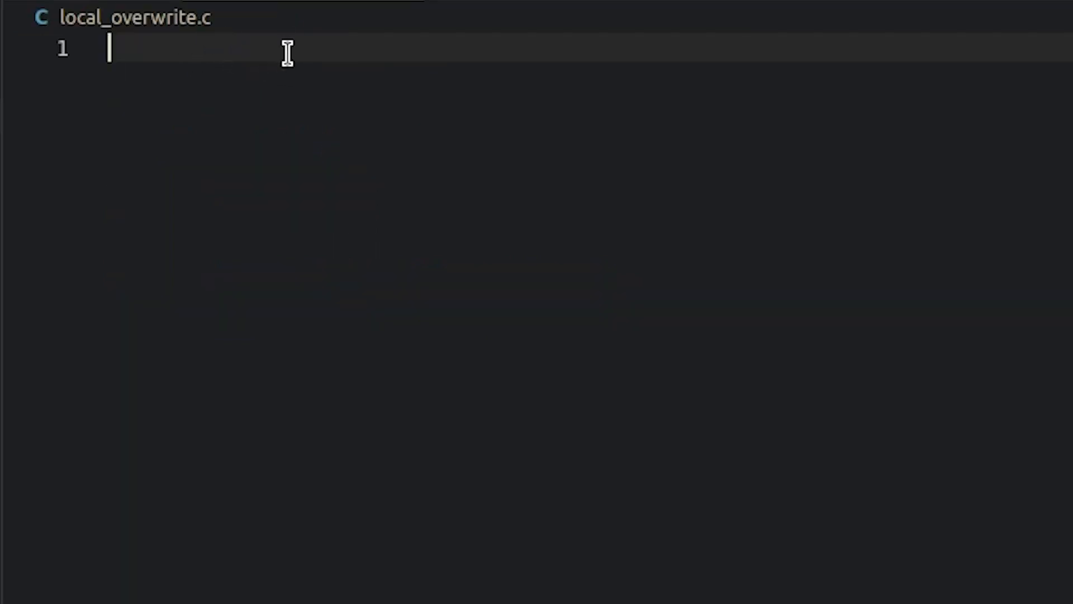
# Step: Write #include <stdio.h> and int main() declaring int a = 10 and a char buff
pyautogui.write('#include <stdio.h>')
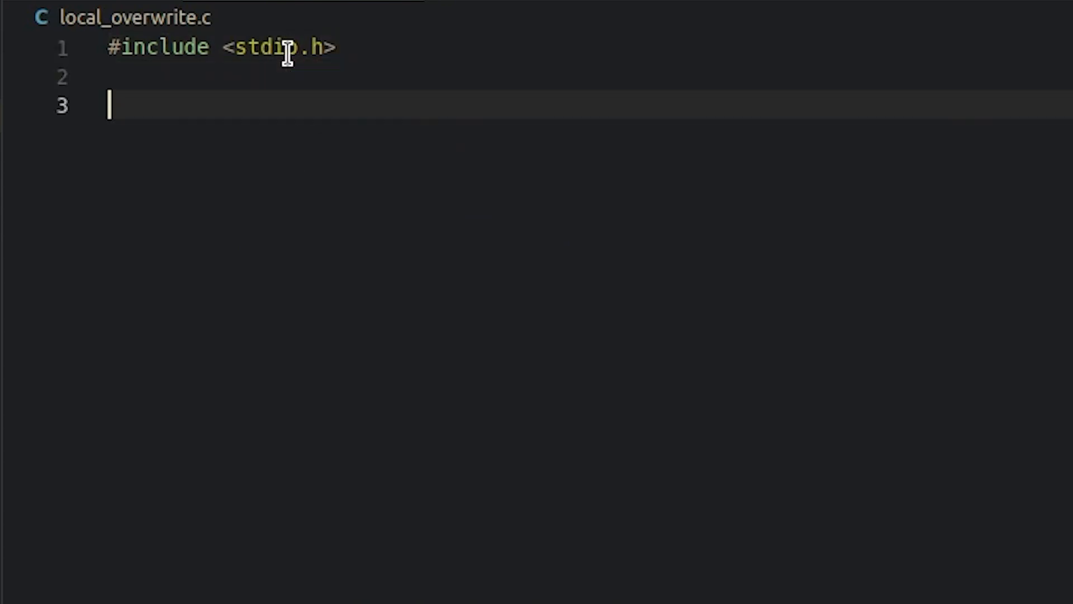
pyautogui.write('int main()')
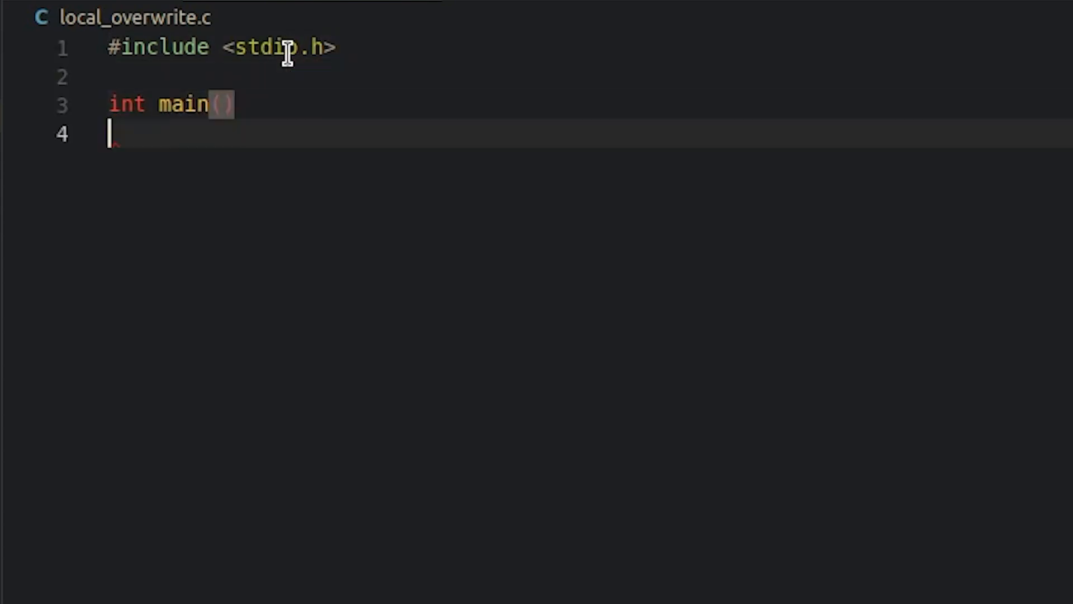
pyautogui.write('{')
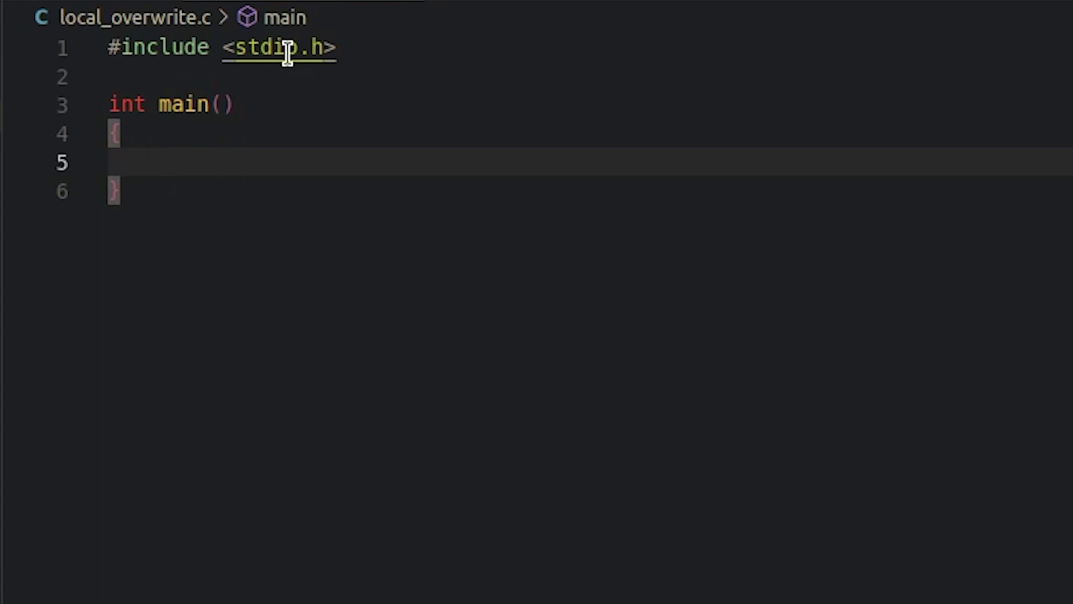
pyautogui.write('int a = 10;')
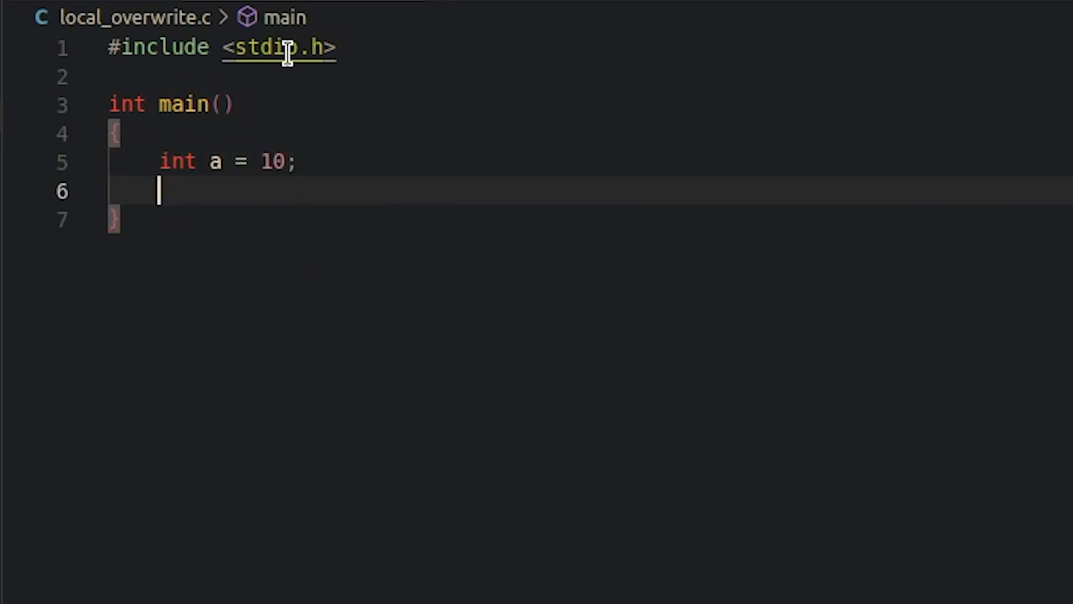
pyautogui.write('char buff')
pyautogui.write('printf("G')
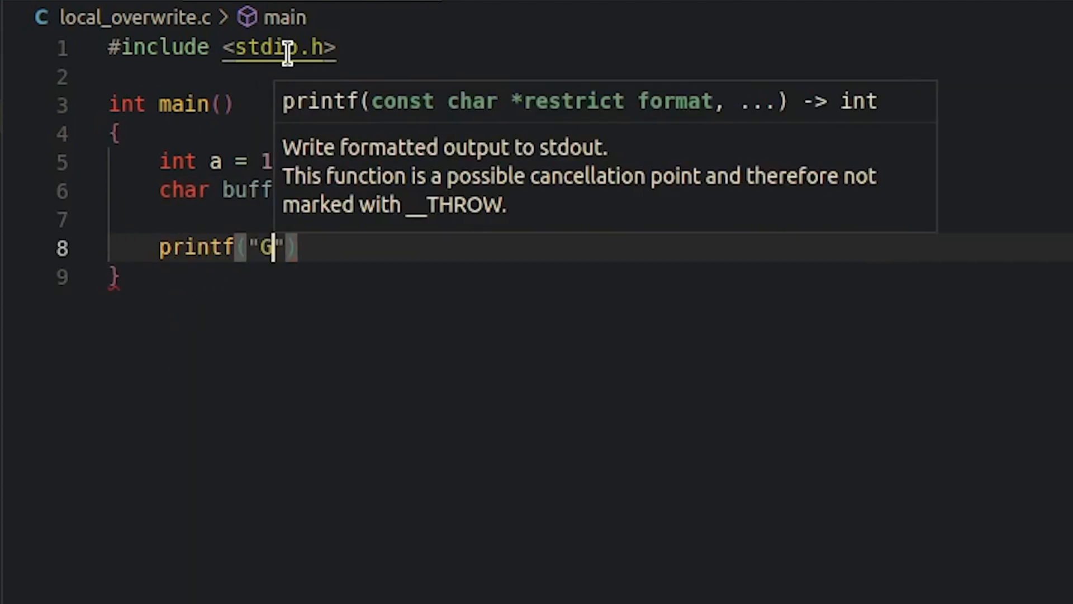
# Step: Add printf("Give me some data > "), scanf("%s", buff) and printf("a = %d\n", a)
pyautogui.write('ive me some data >')
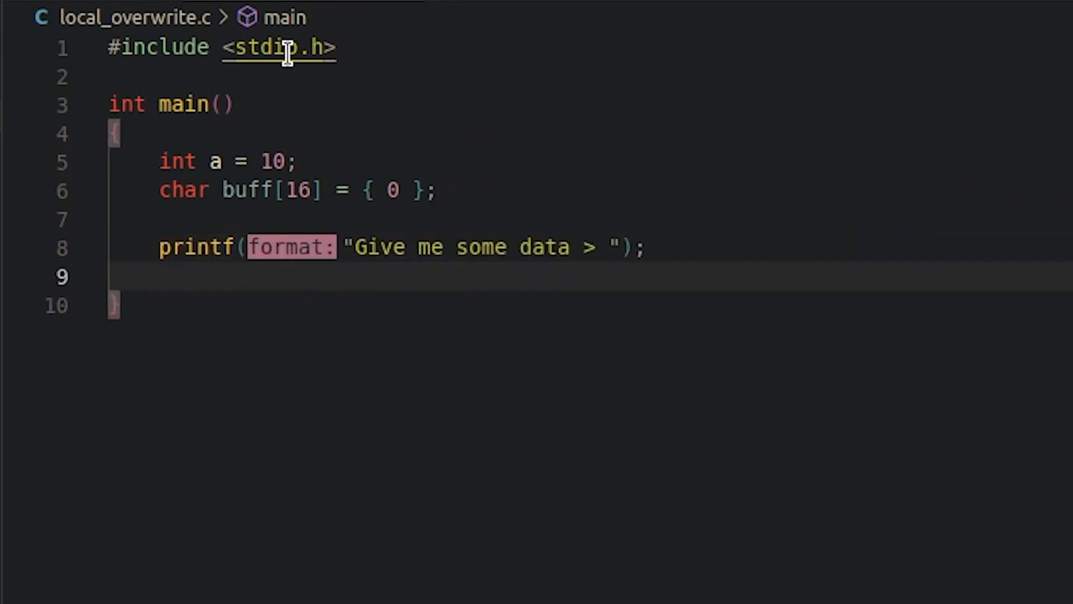
pyautogui.write('scanf(')
pyautogui.write('printf("')
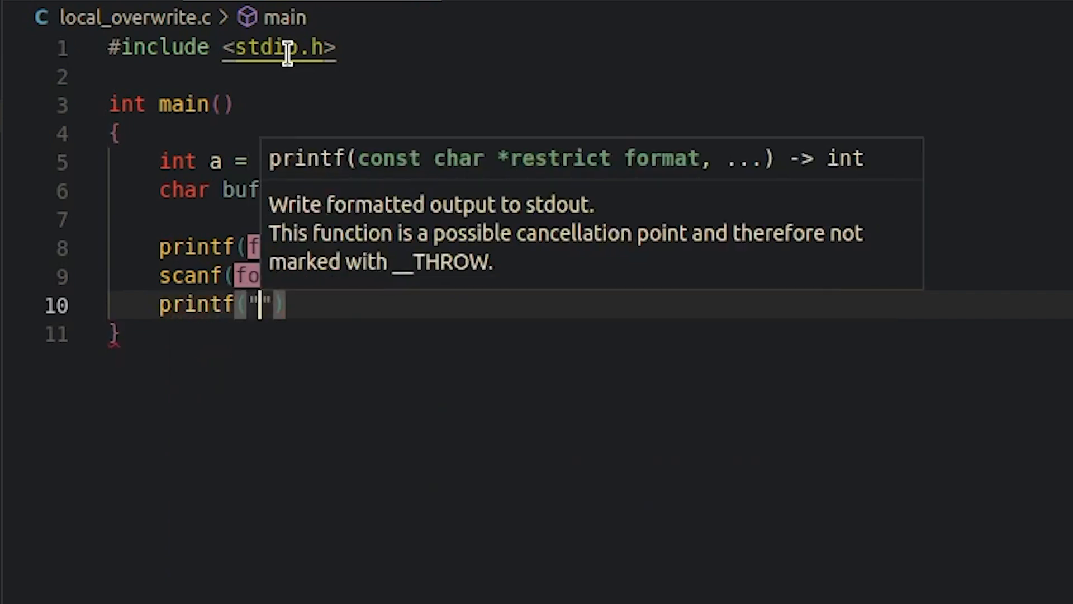
pyautogui.write('A')
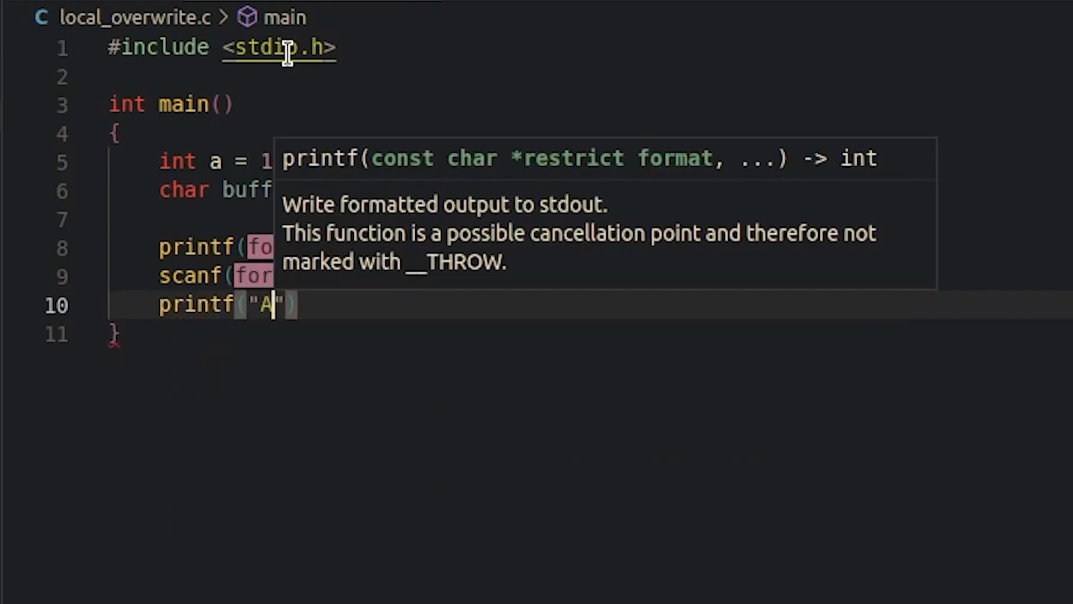
pyautogui.write('= %d')
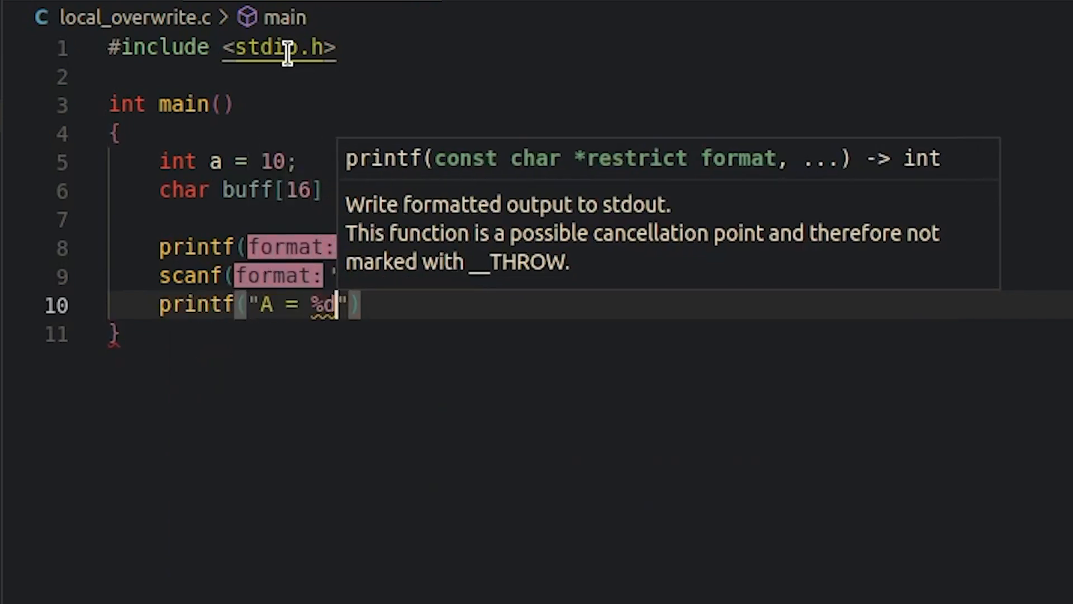
pyautogui.write('\\n",')
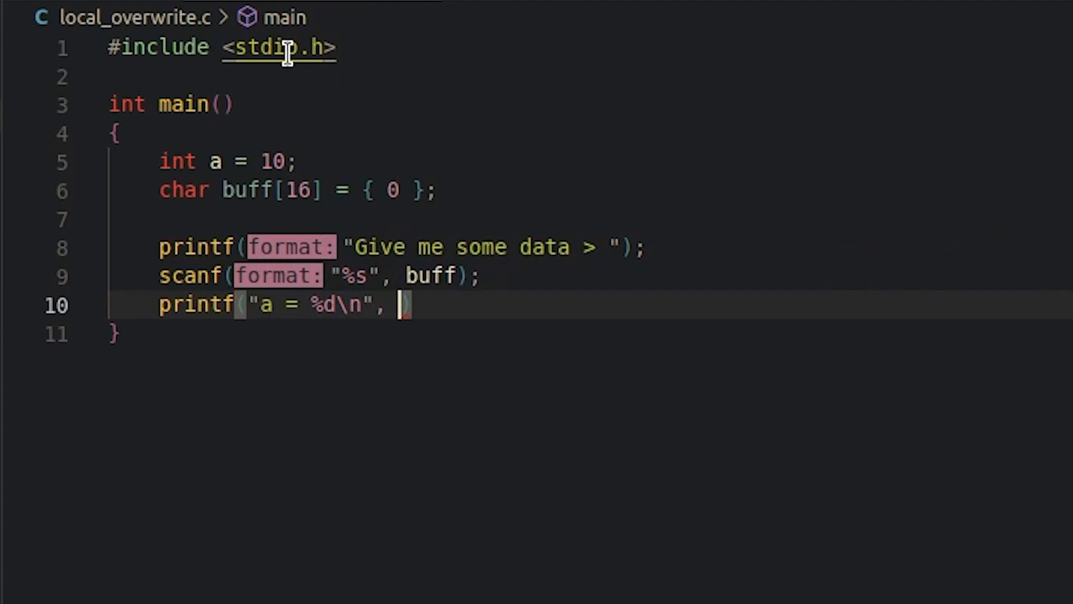
pyautogui.write('a);')
pyautogui.write('g')
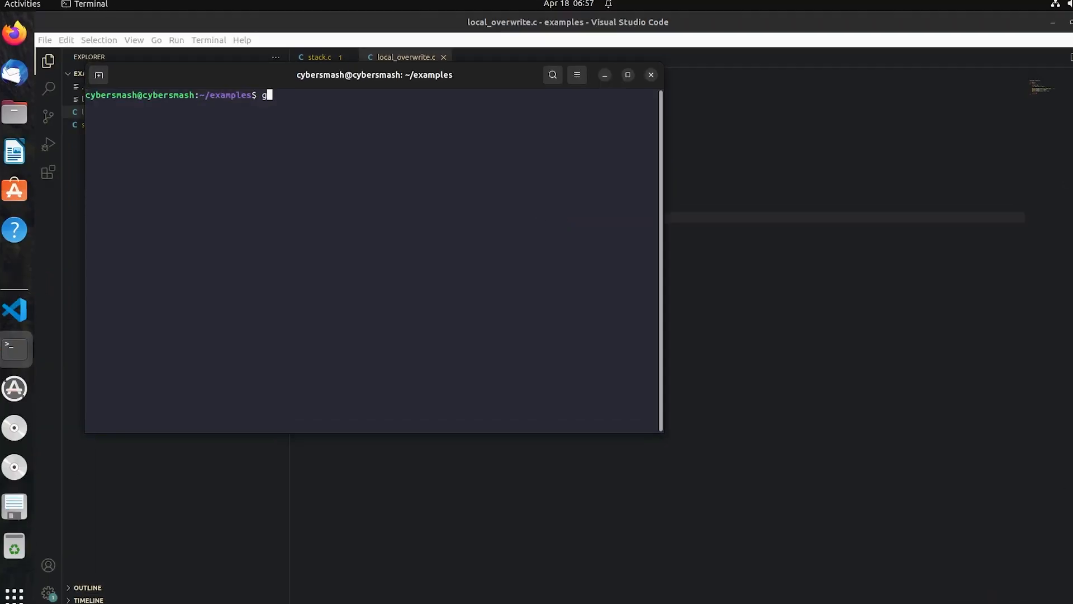
# Step: Compile with gcc ./local_overwrite.c -o local_overwrite -ggdb -fno-stack-protector
pyautogui.write('cc ./local_over')
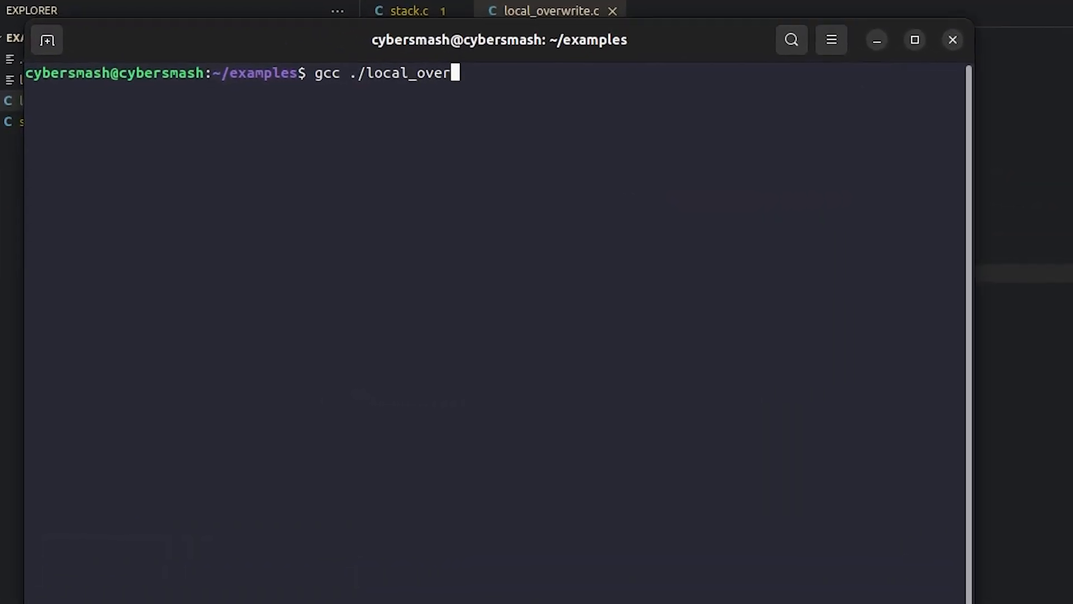
pyautogui.write('write.c -o')
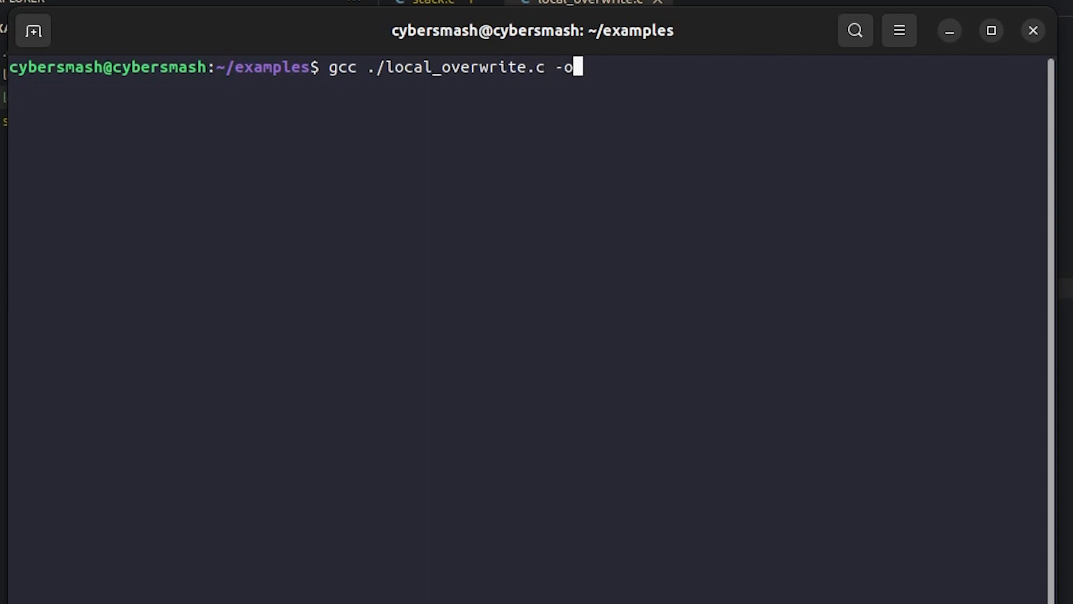
pyautogui.write('local_overwrite')
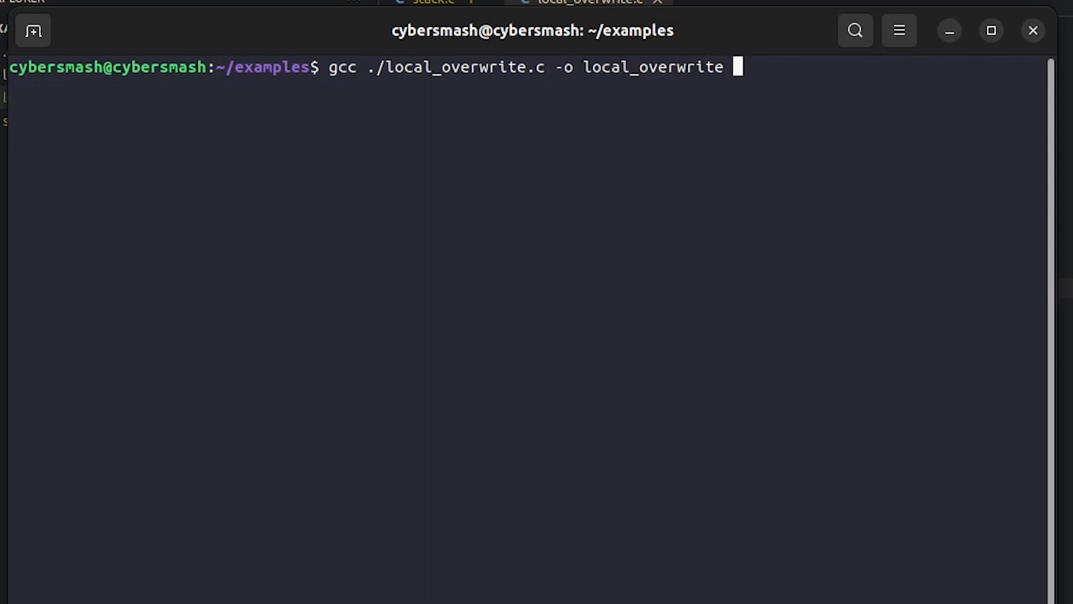
pyautogui.write('-ggdb')
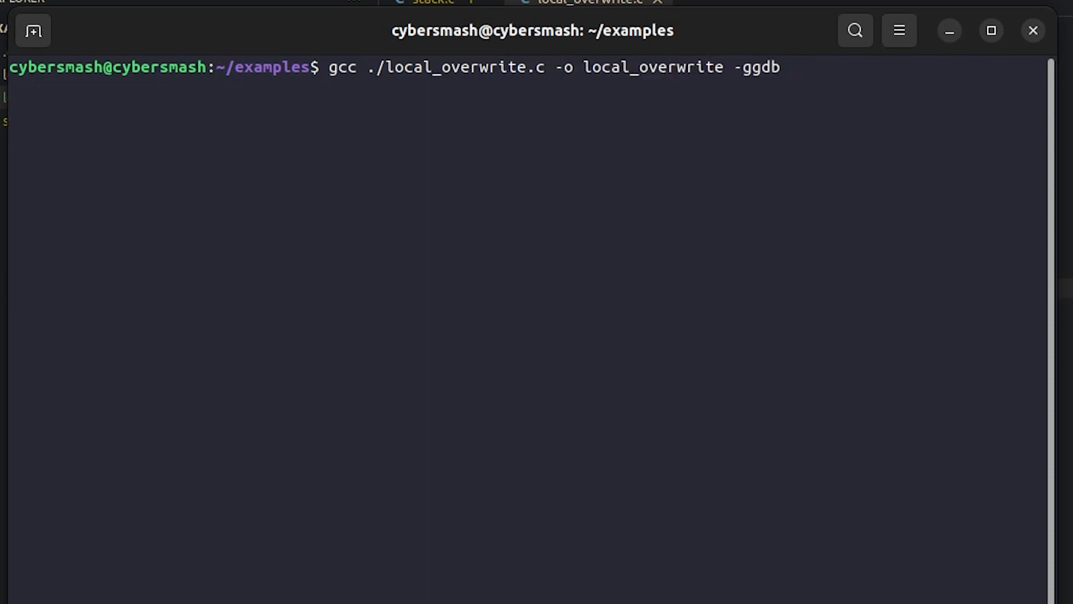
pyautogui.write('-fno-sta')
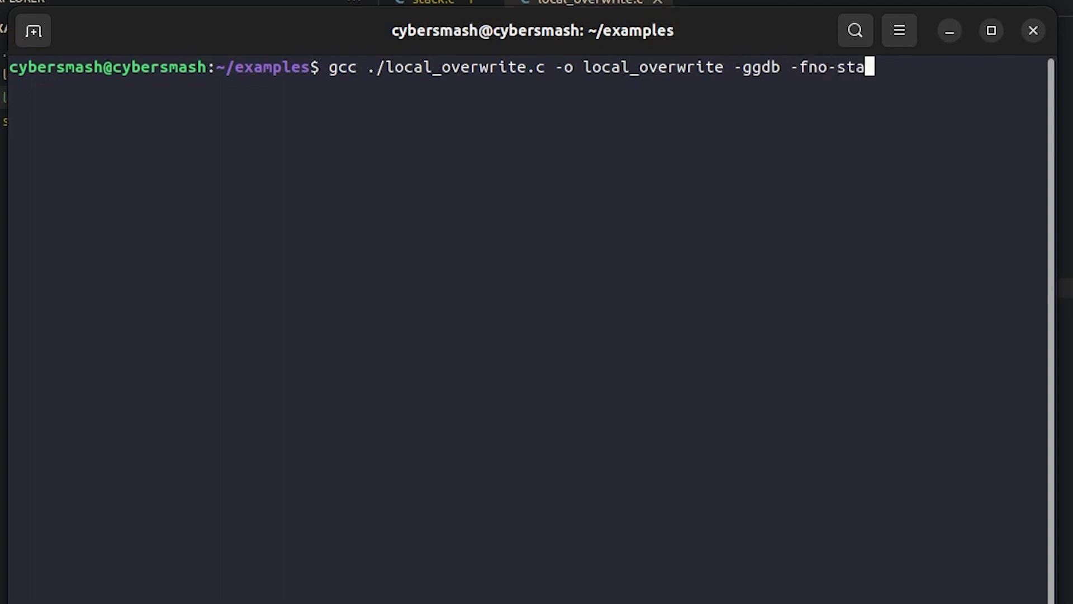
pyautogui.write('ck-protec')
pyautogui.write('./lo')
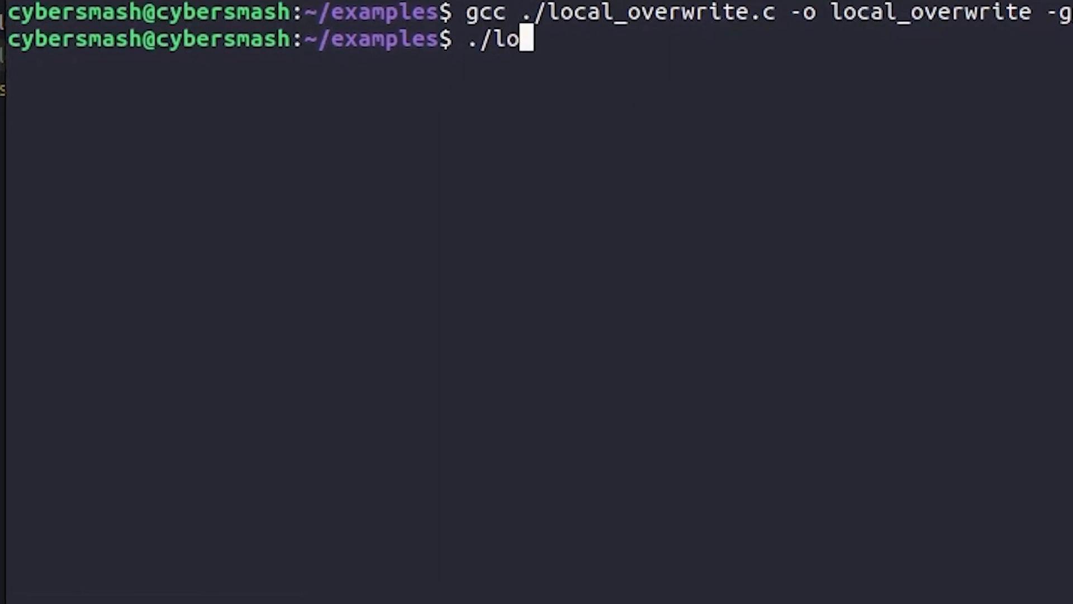
pyautogui.press('Return')
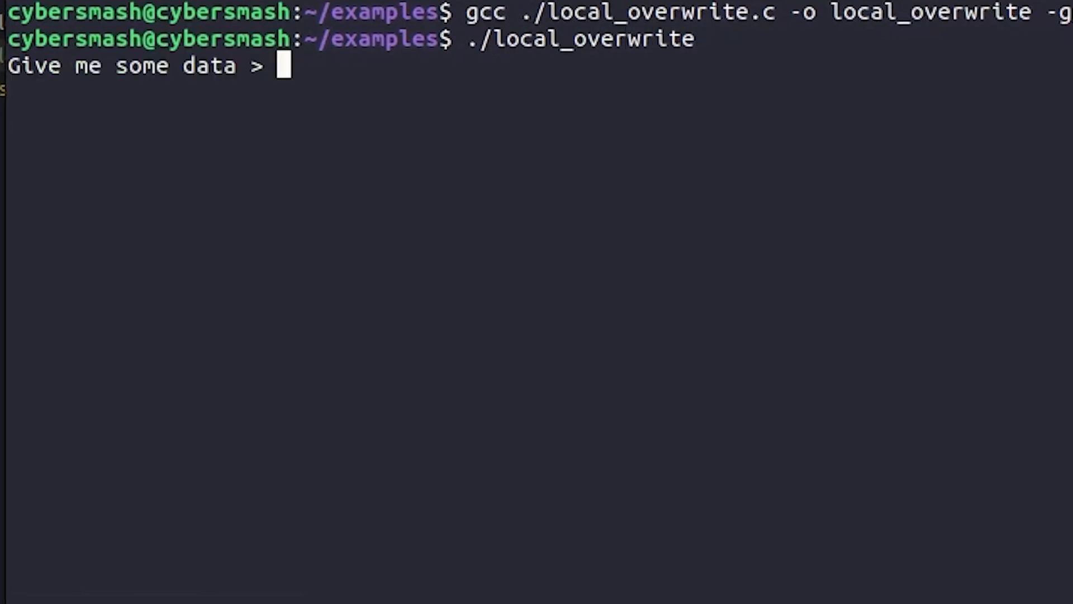
pyautogui.write('AAAAAAA')
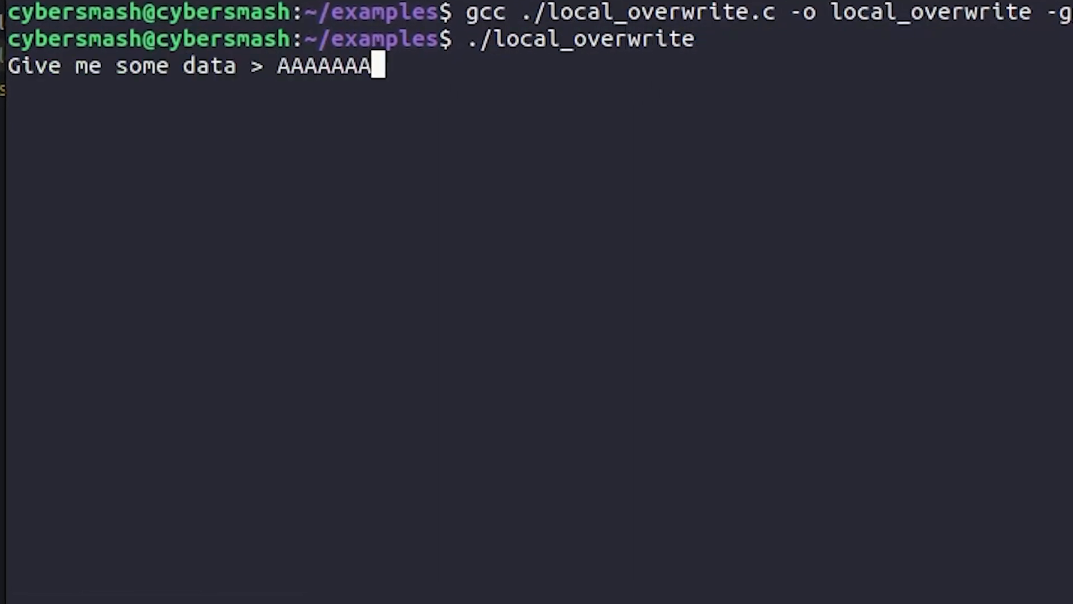
pyautogui.press('Return')
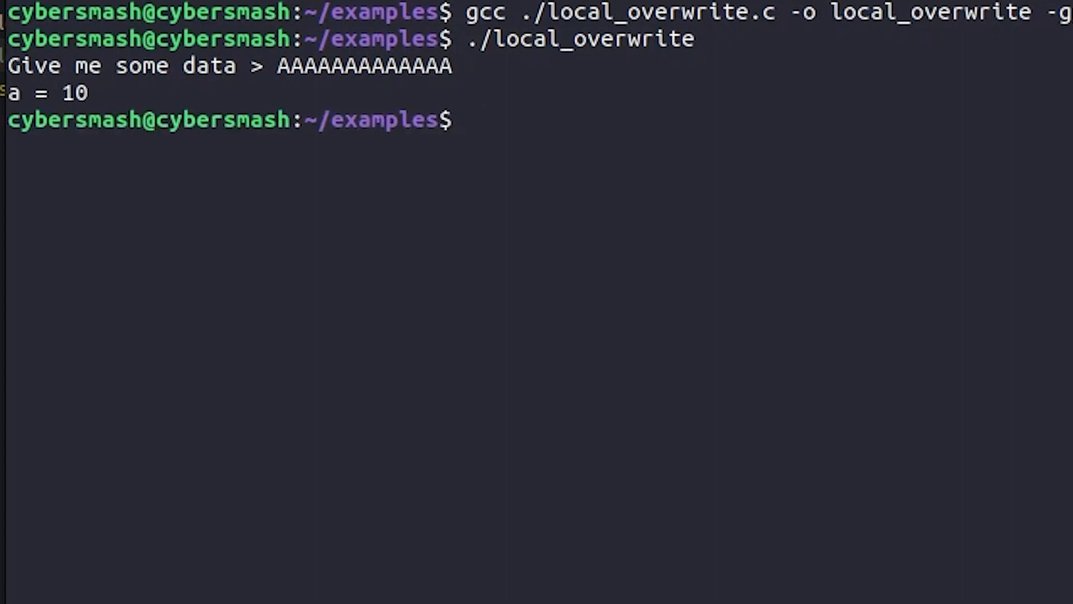
pyautogui.press('Return')
pyautogui.write('AAAAAAAAAAAAAAAAAAAAAAAAAAAAAAAAAAAAAAAAAA')
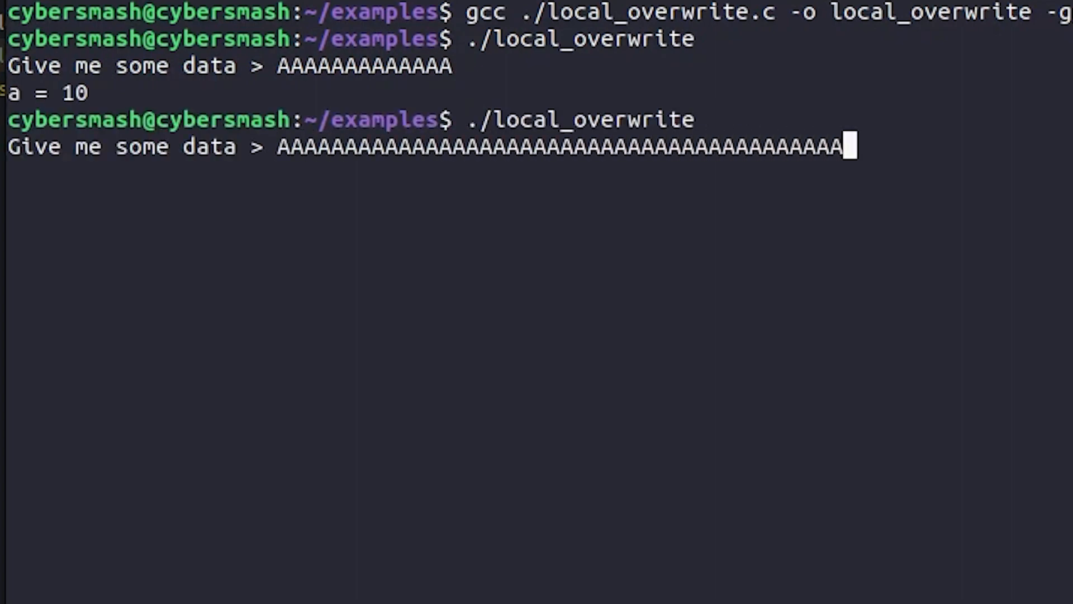
pyautogui.press('Return')
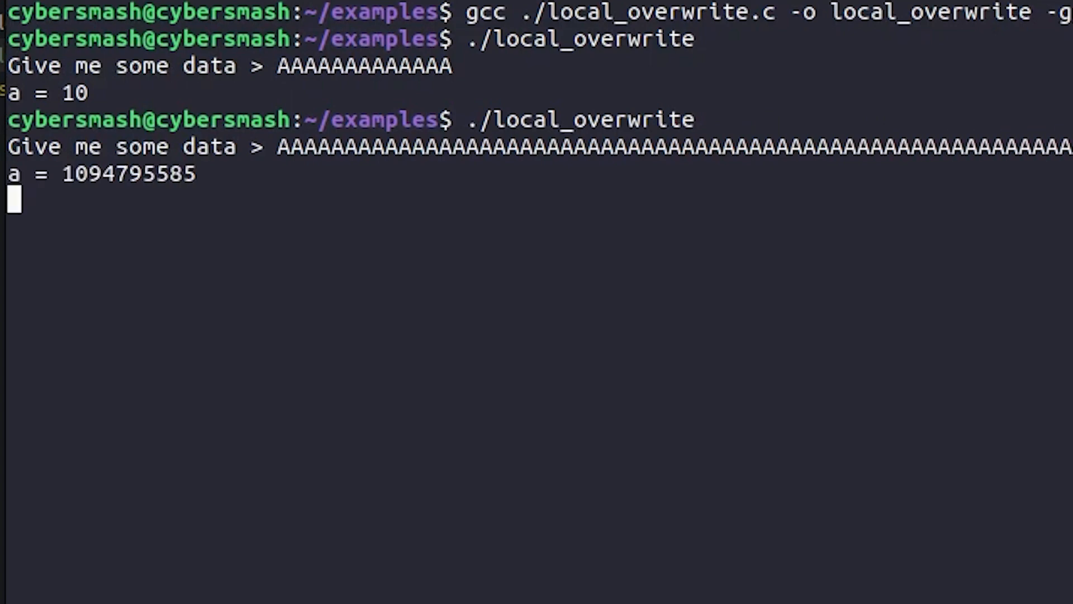
pyautogui.press('Return')
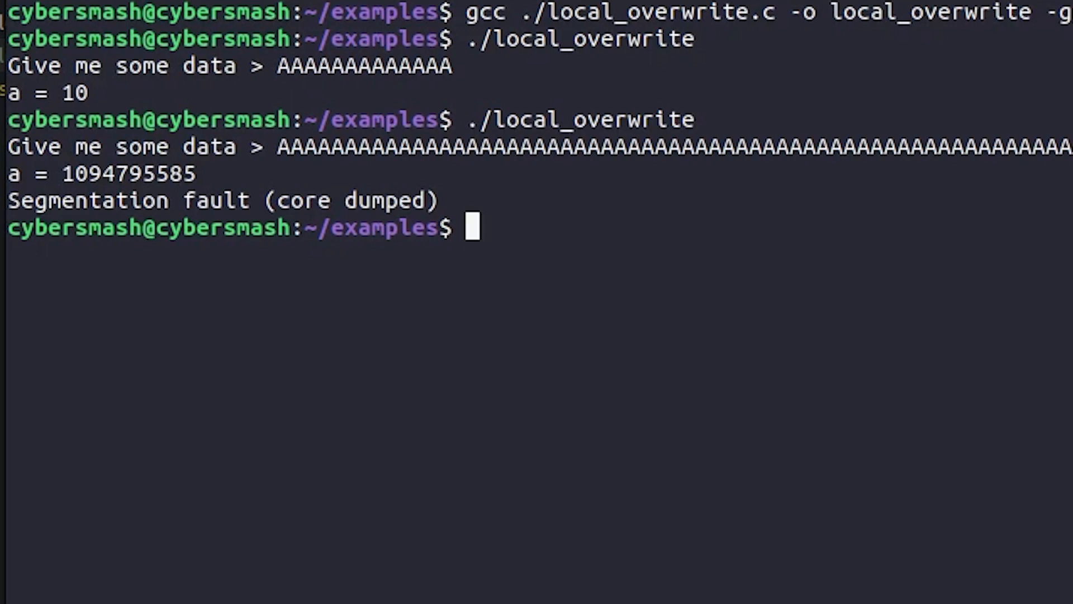
pyautogui.write('python3')
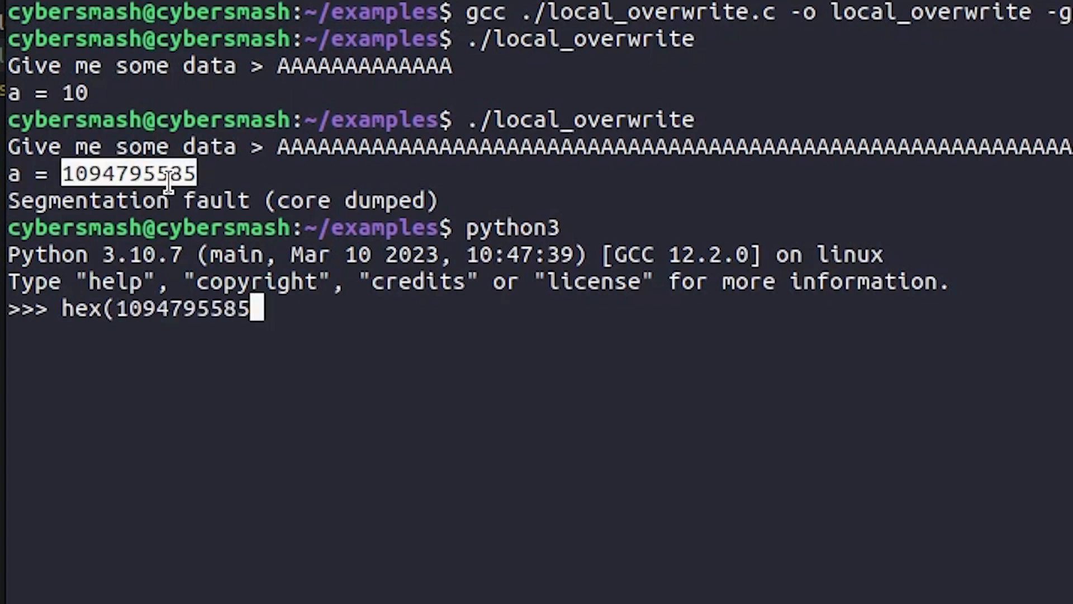
pyautogui.press('Return')
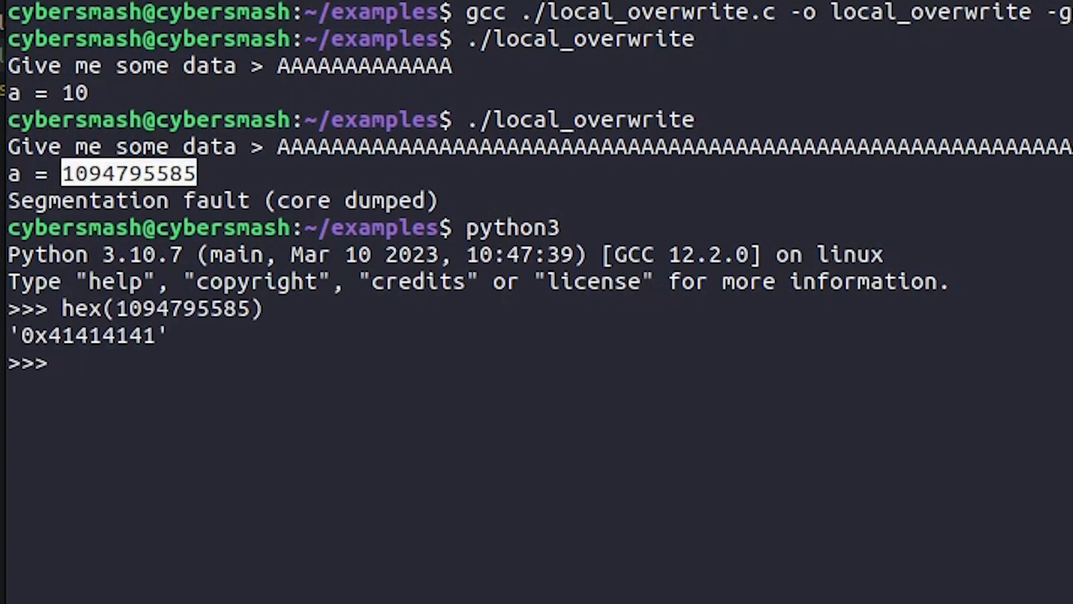